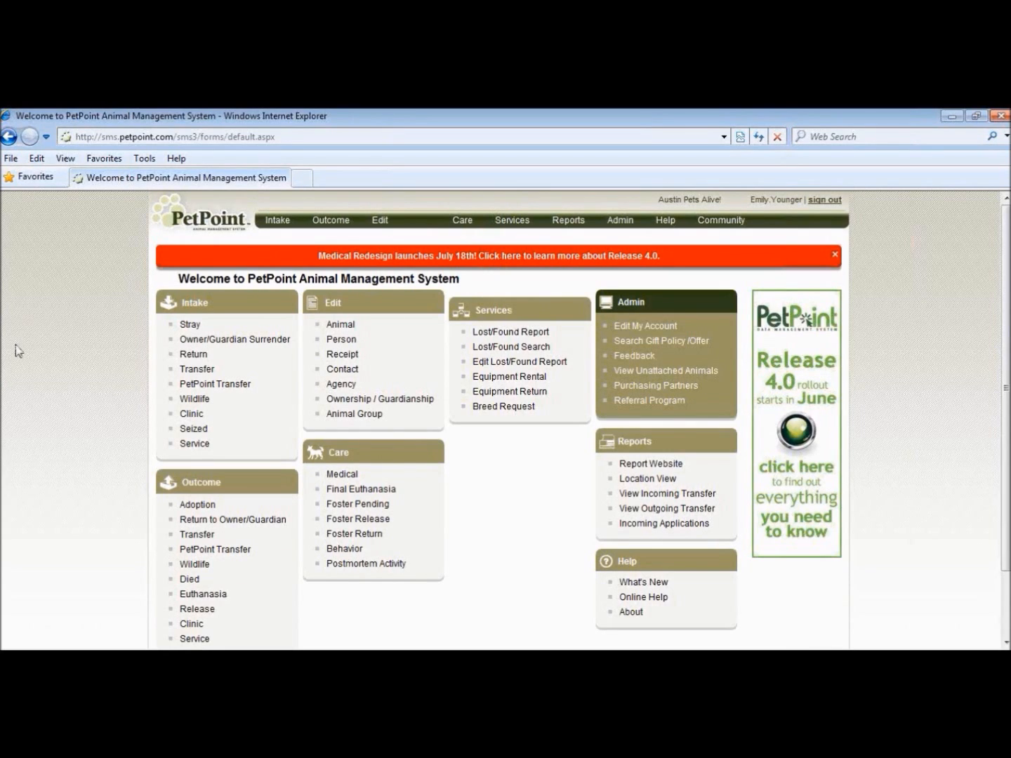
Open the Medical records section from the Care menu.
click(462, 221)
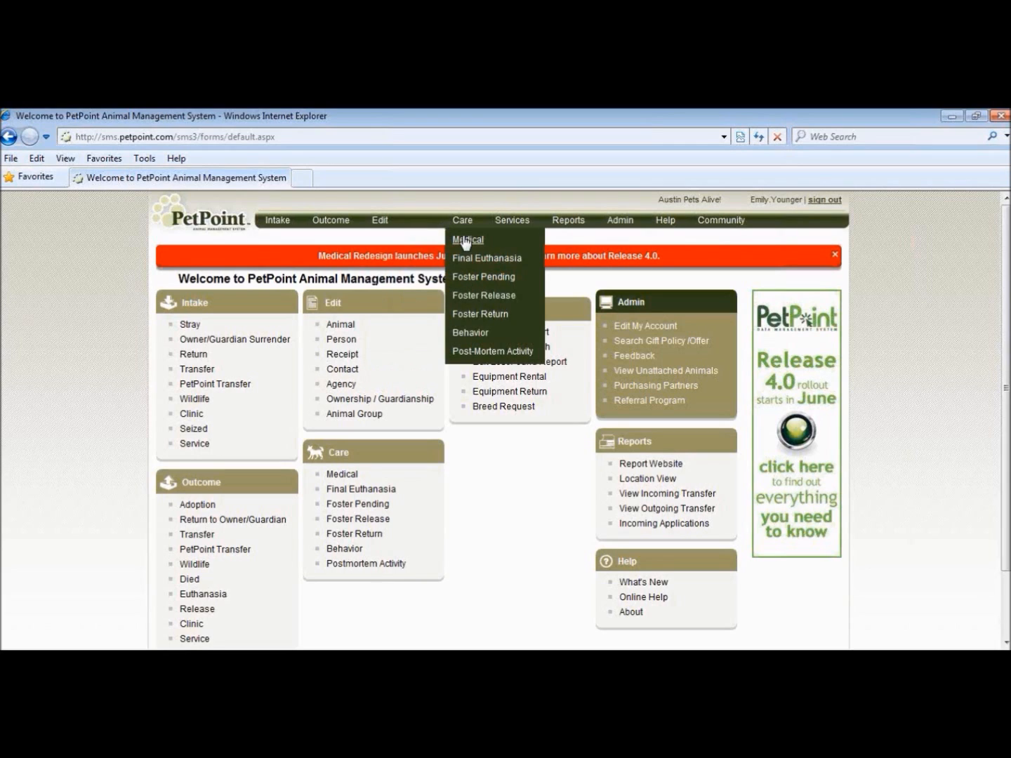
click(342, 474)
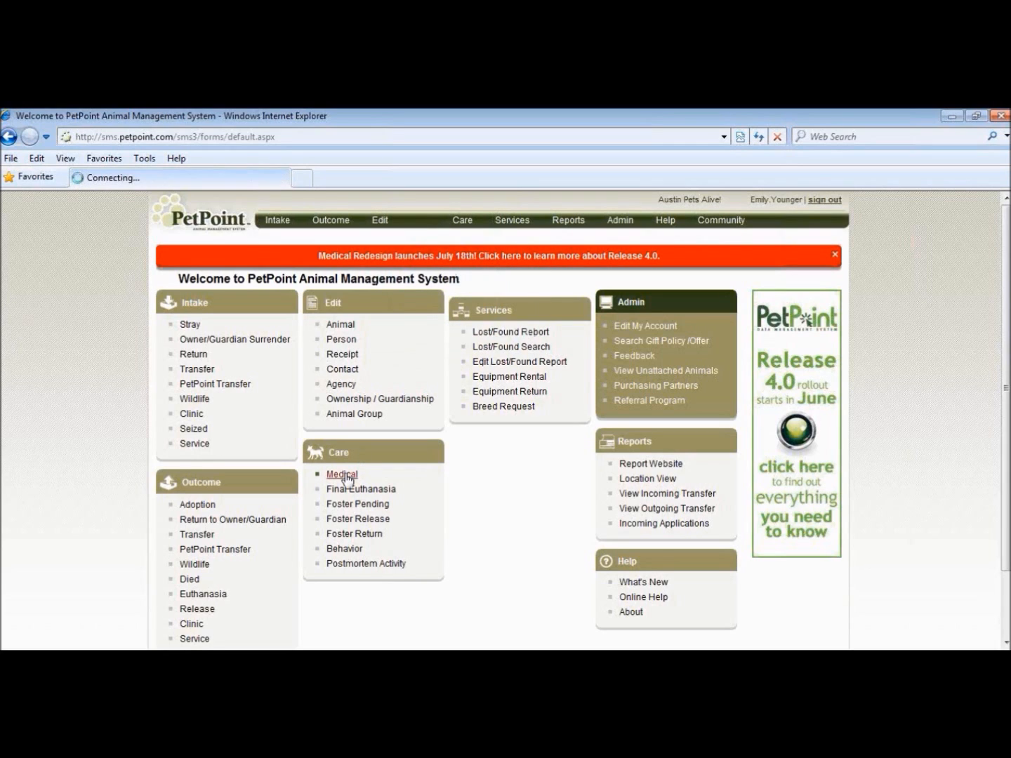
click(342, 474)
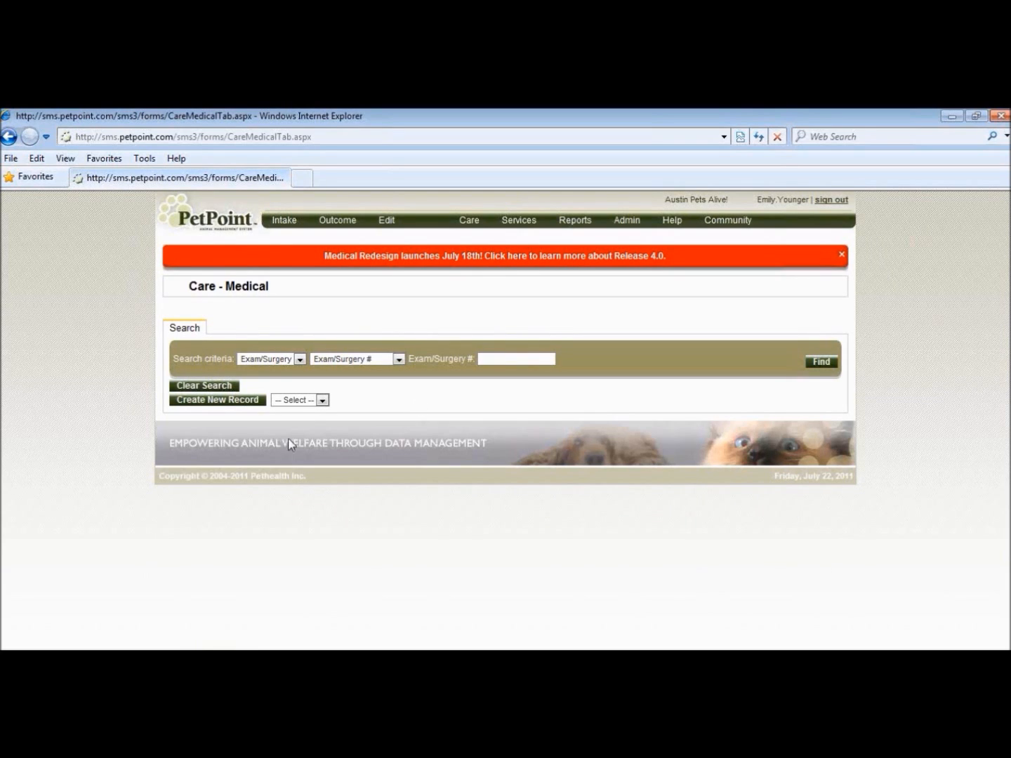
Choose Exam as the medical record type and create a new record.
click(322, 400)
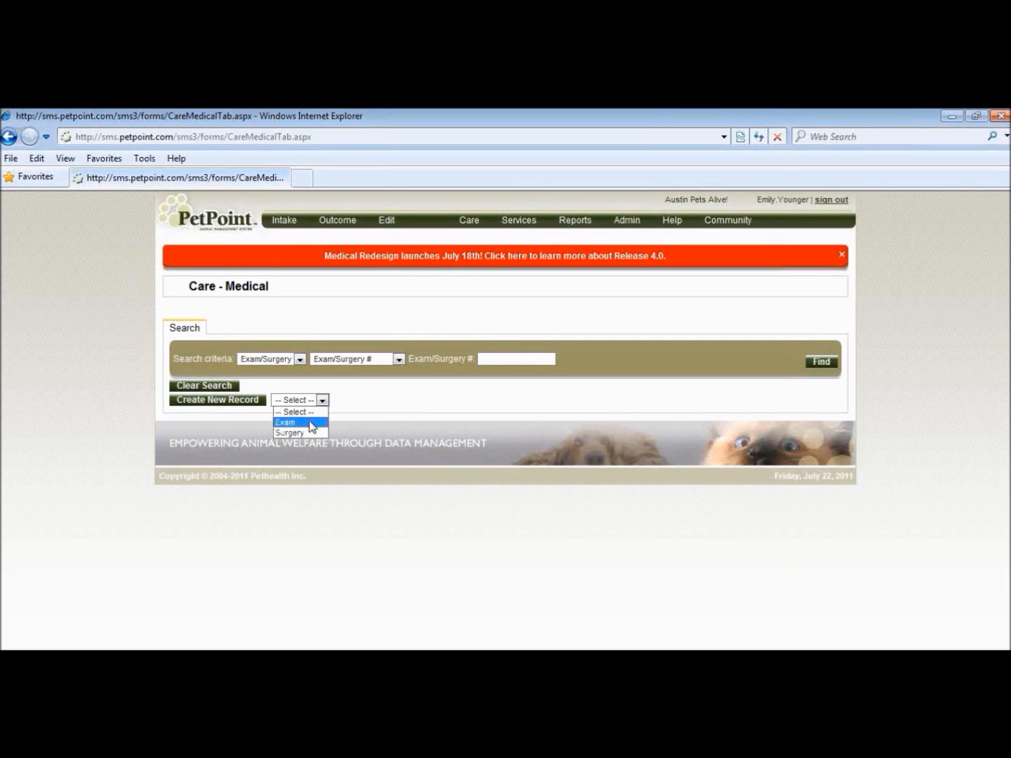
click(284, 422)
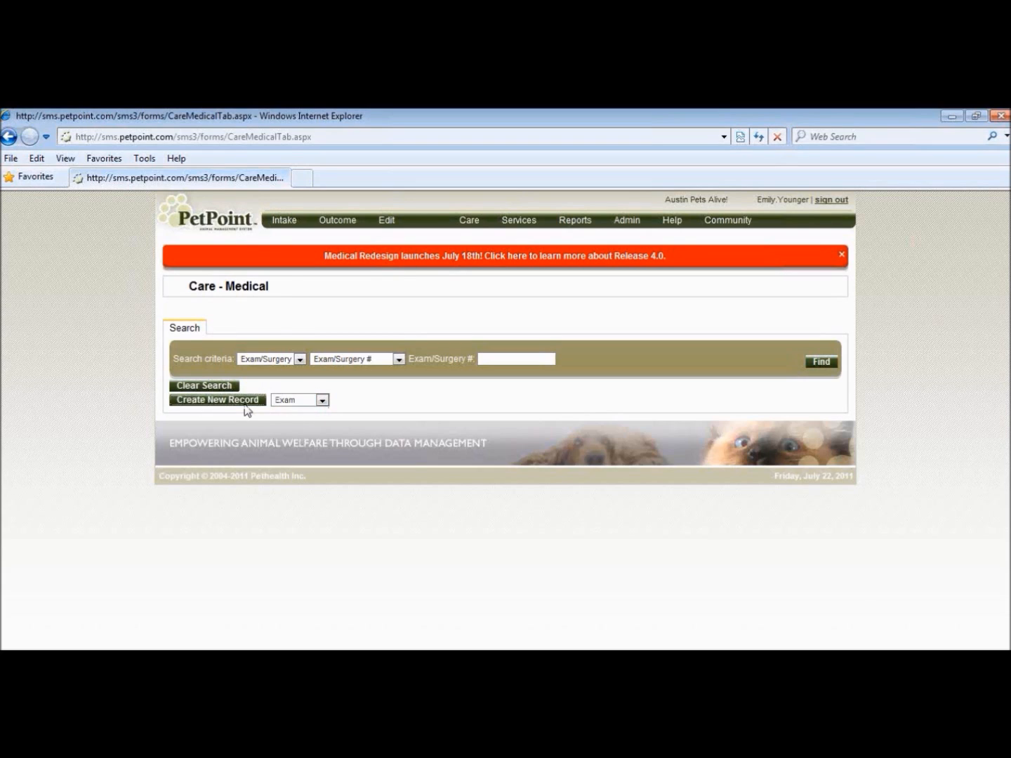
click(217, 399)
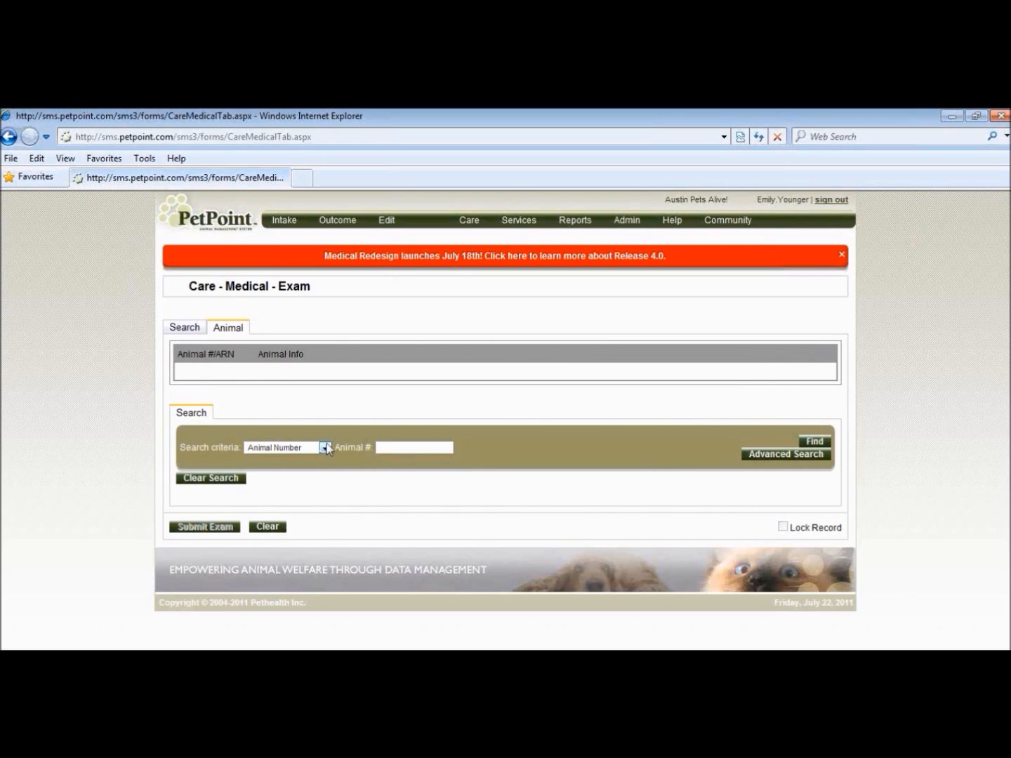
Search active animals by name with fuzzy matching for 'alis'.
click(325, 447)
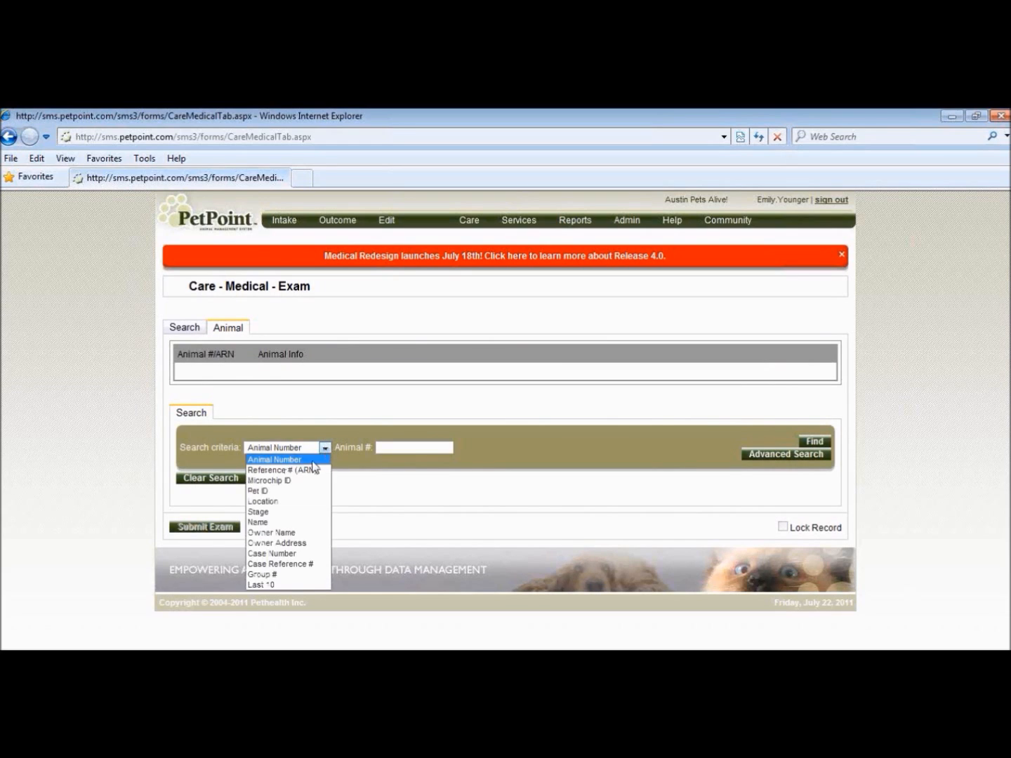
mouse_move(285, 522)
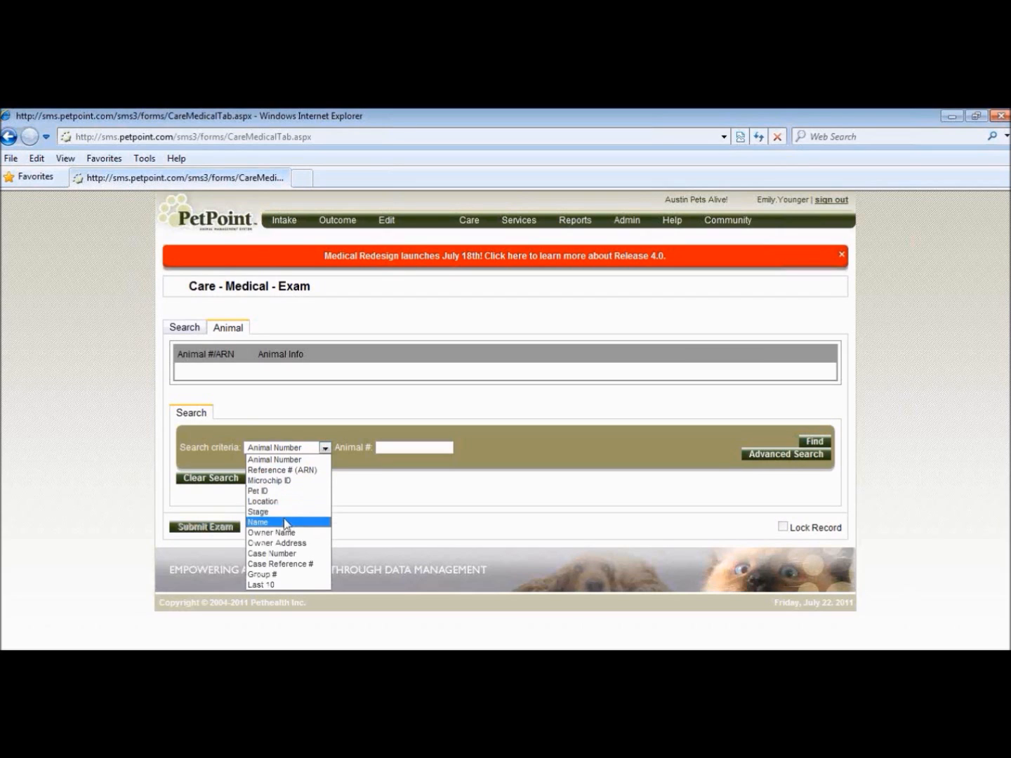
click(258, 522)
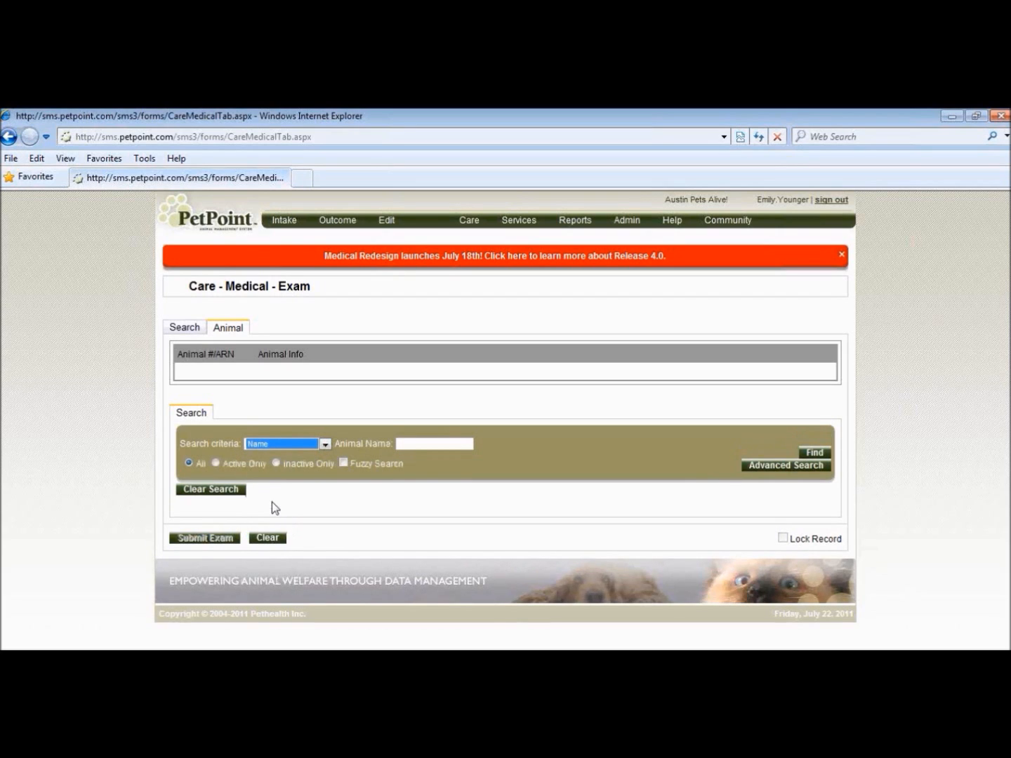
click(216, 464)
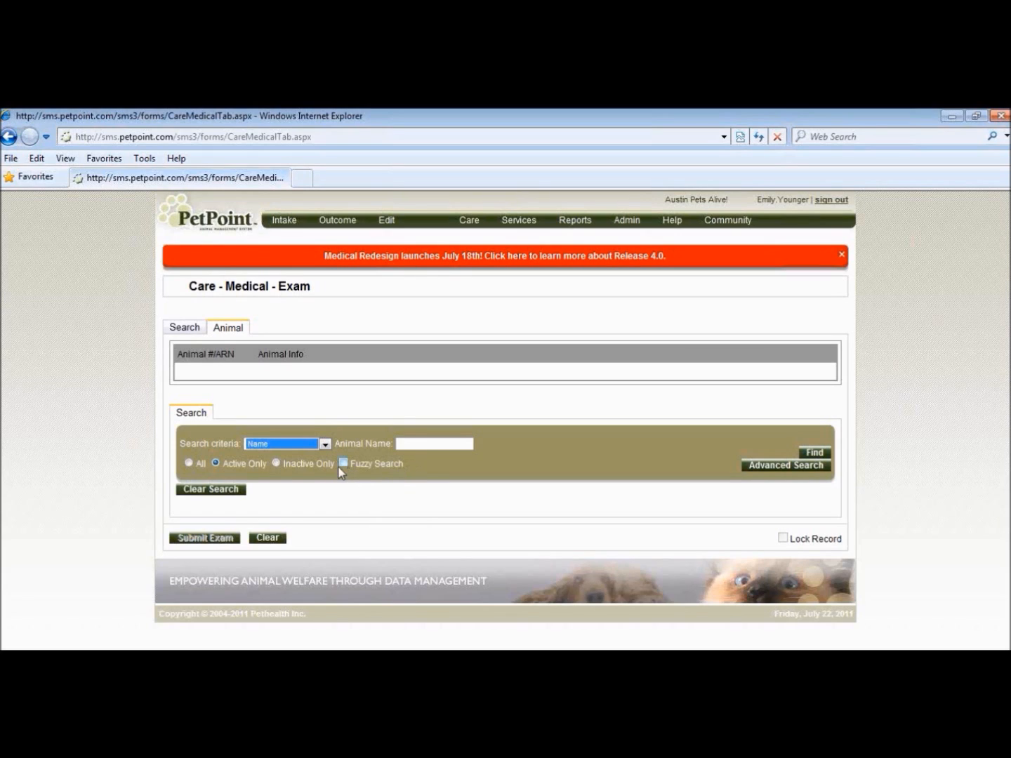
click(343, 463)
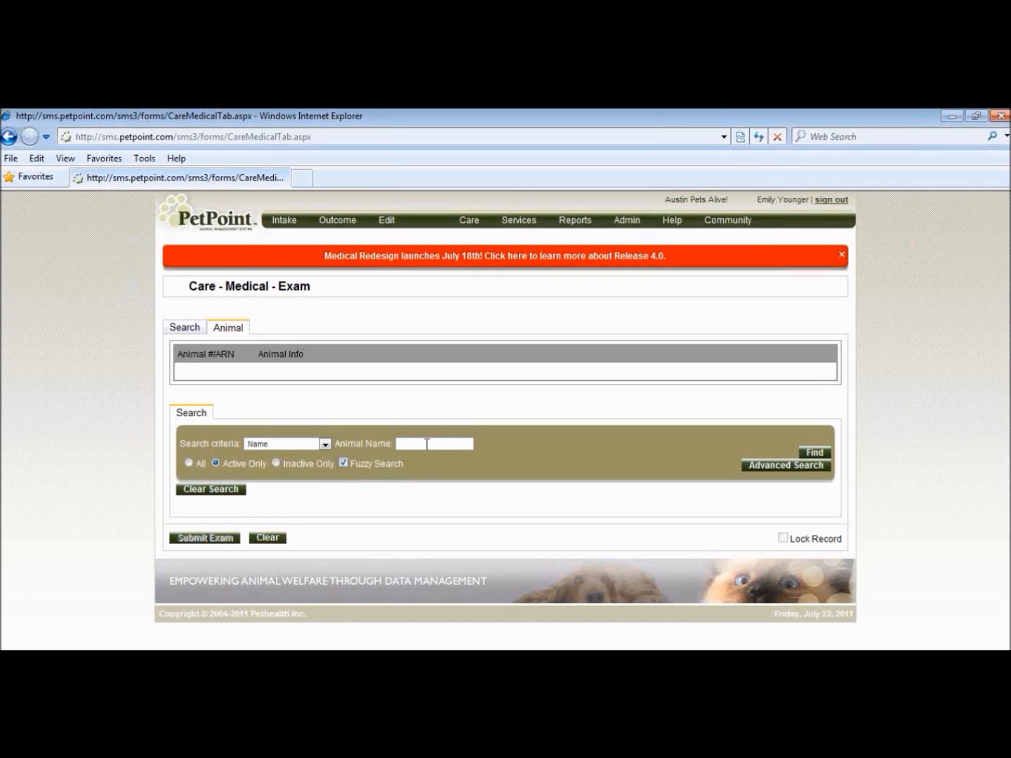
text(alister)
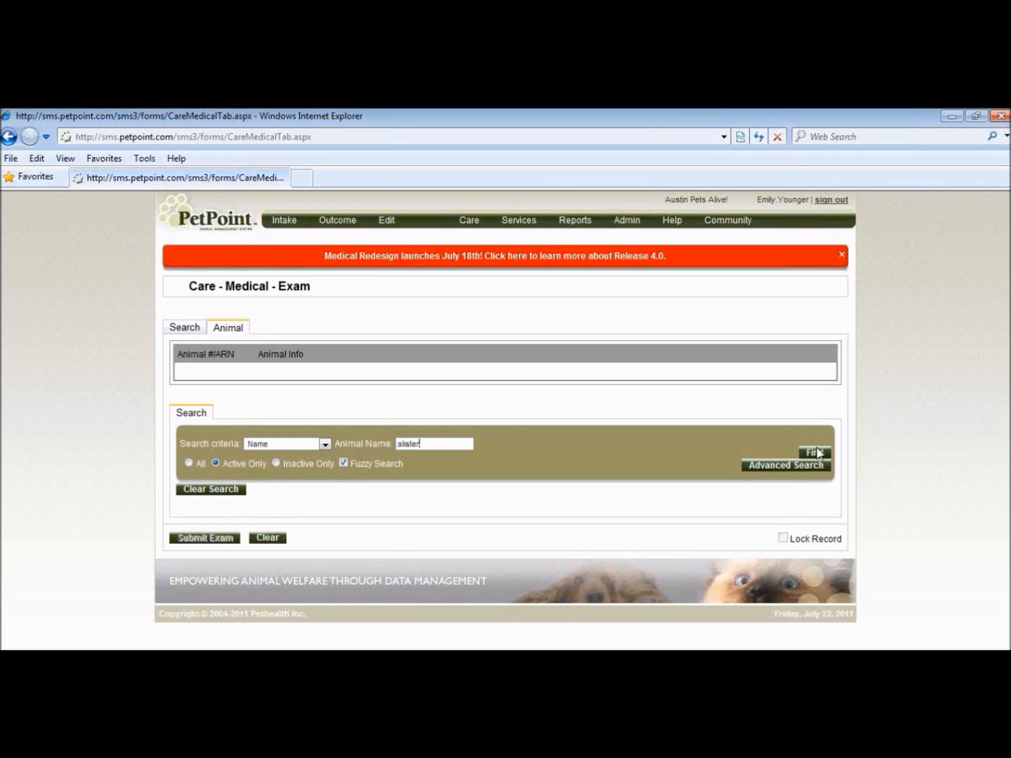
click(810, 452)
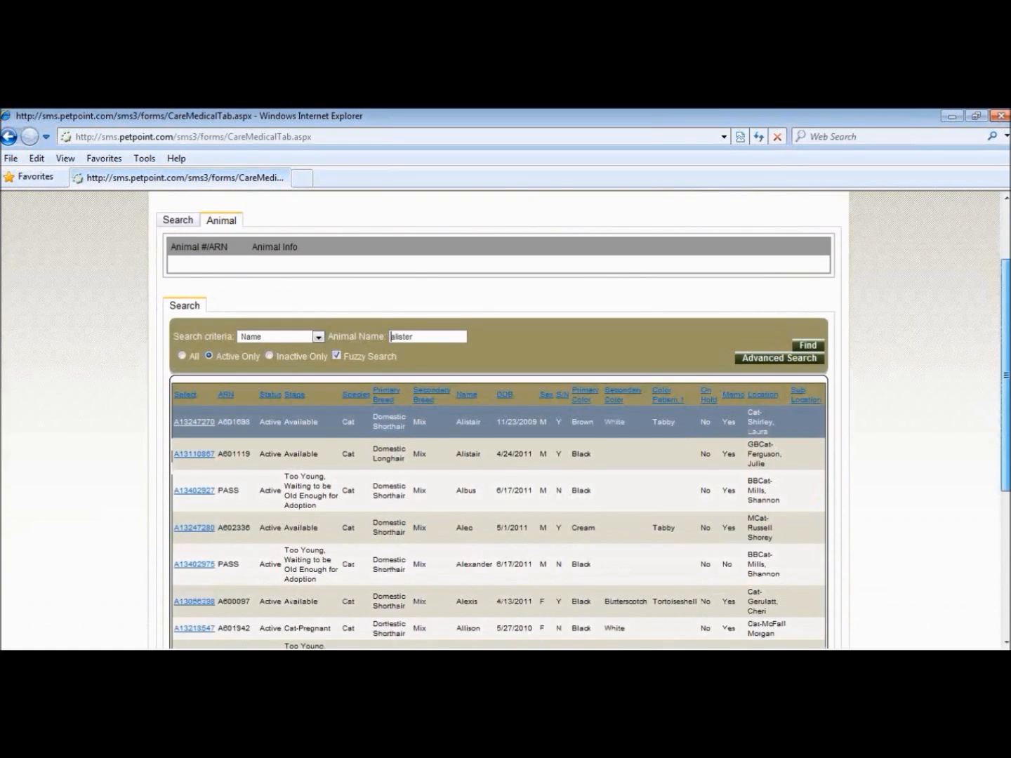
scroll(down, 3)
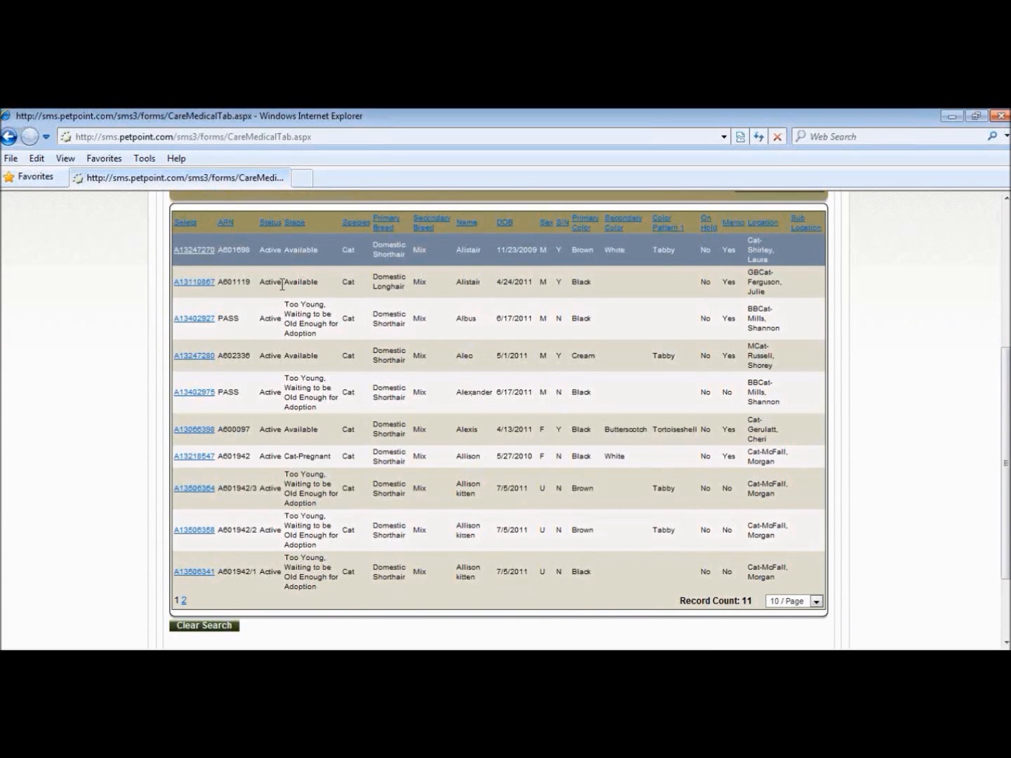
mouse_move(363, 285)
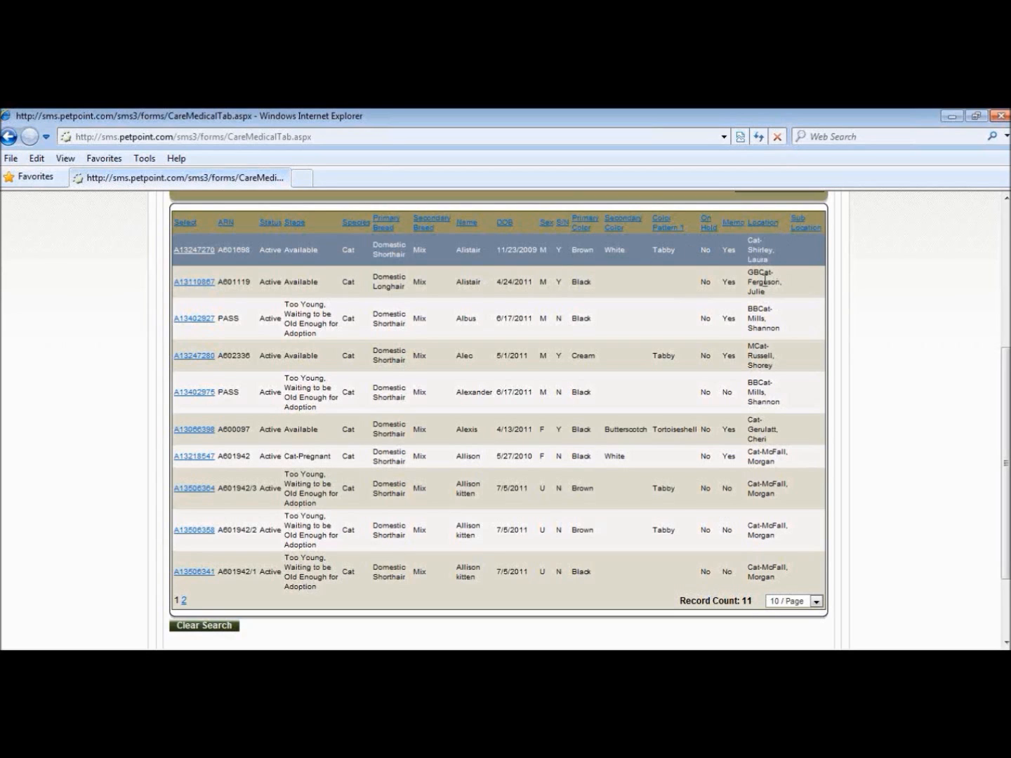
mouse_move(768, 278)
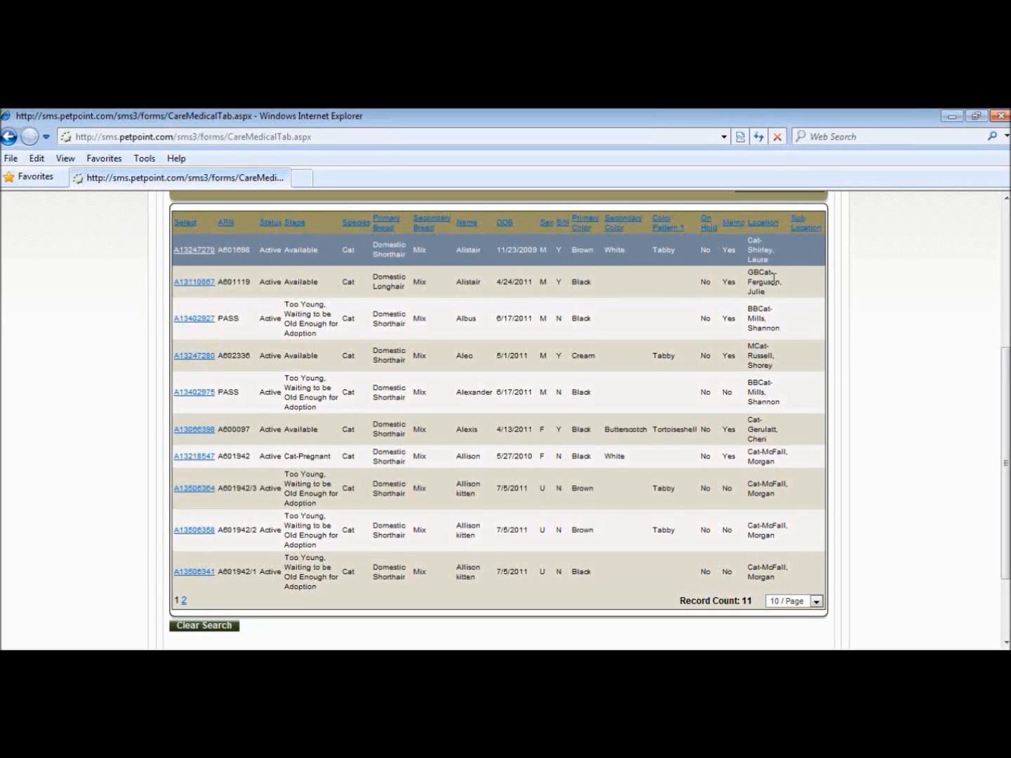
mouse_move(605, 296)
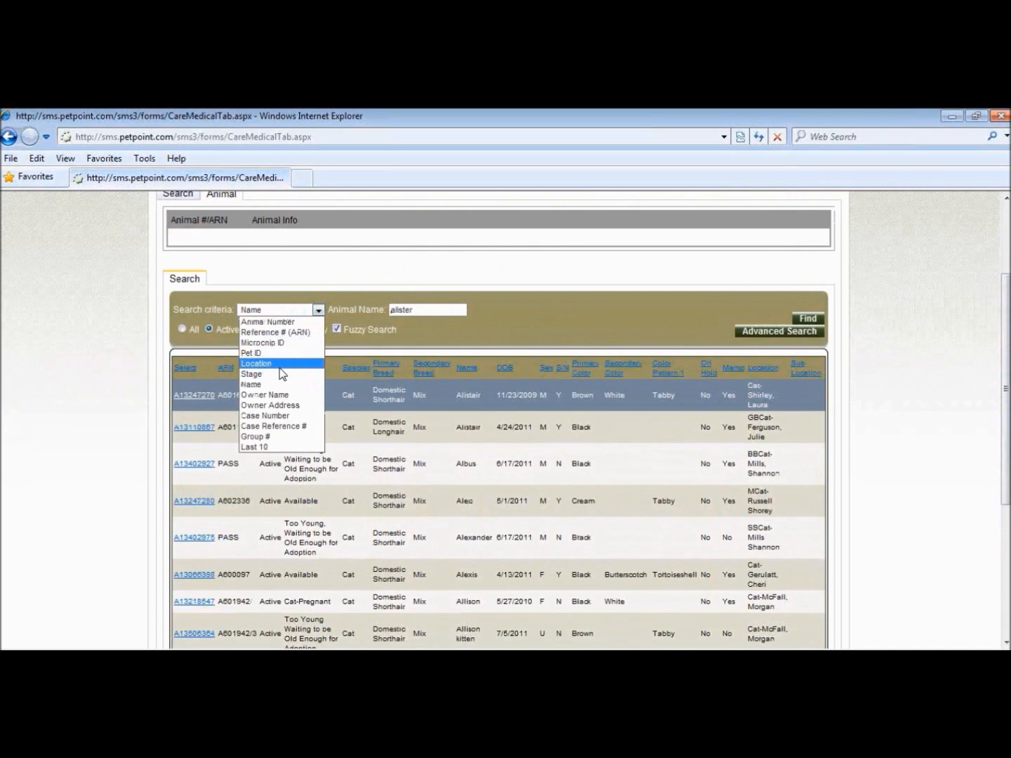
Switch the animal search criterion to Location and browse the location options.
click(255, 362)
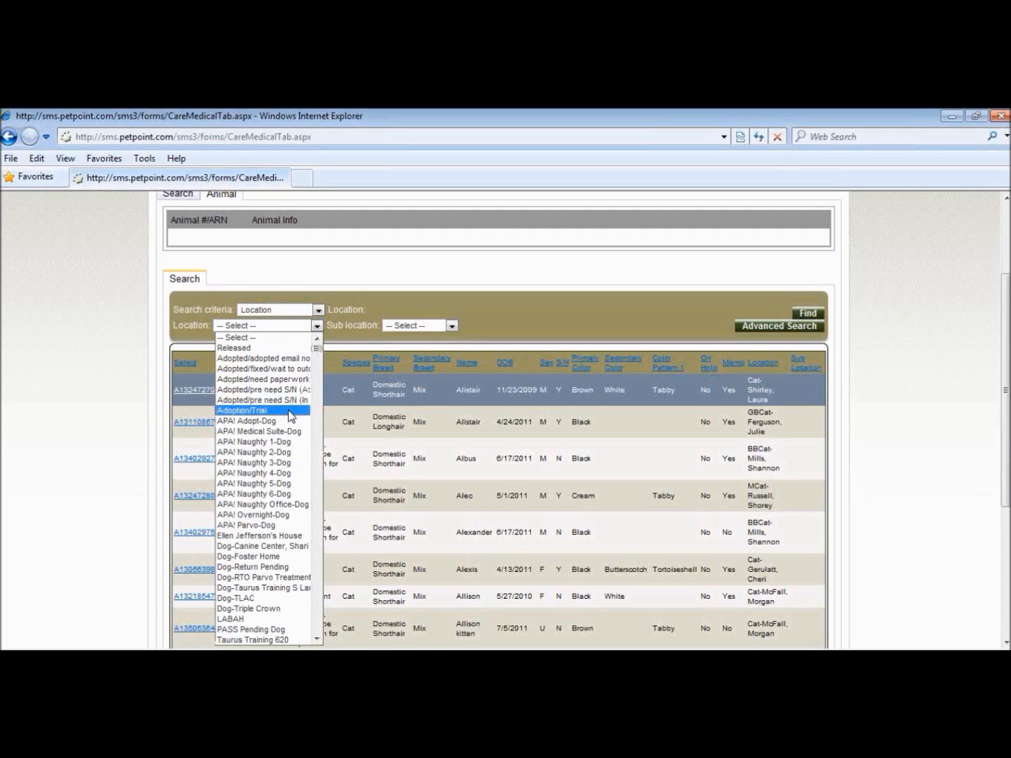
mouse_move(286, 431)
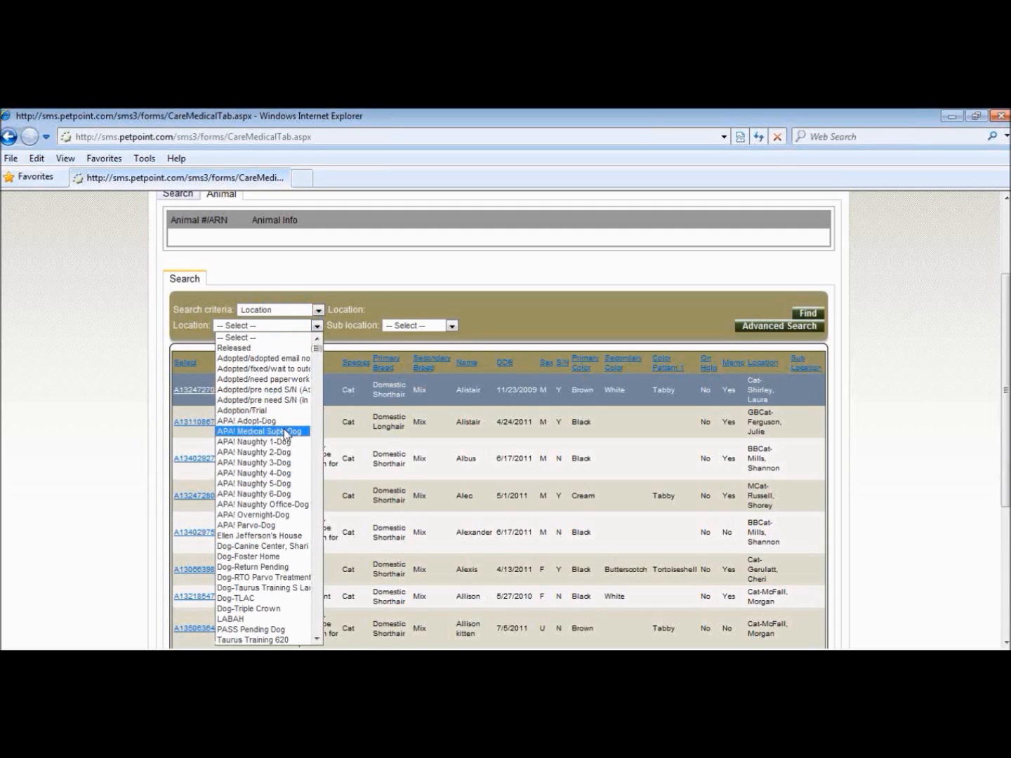
mouse_move(288, 515)
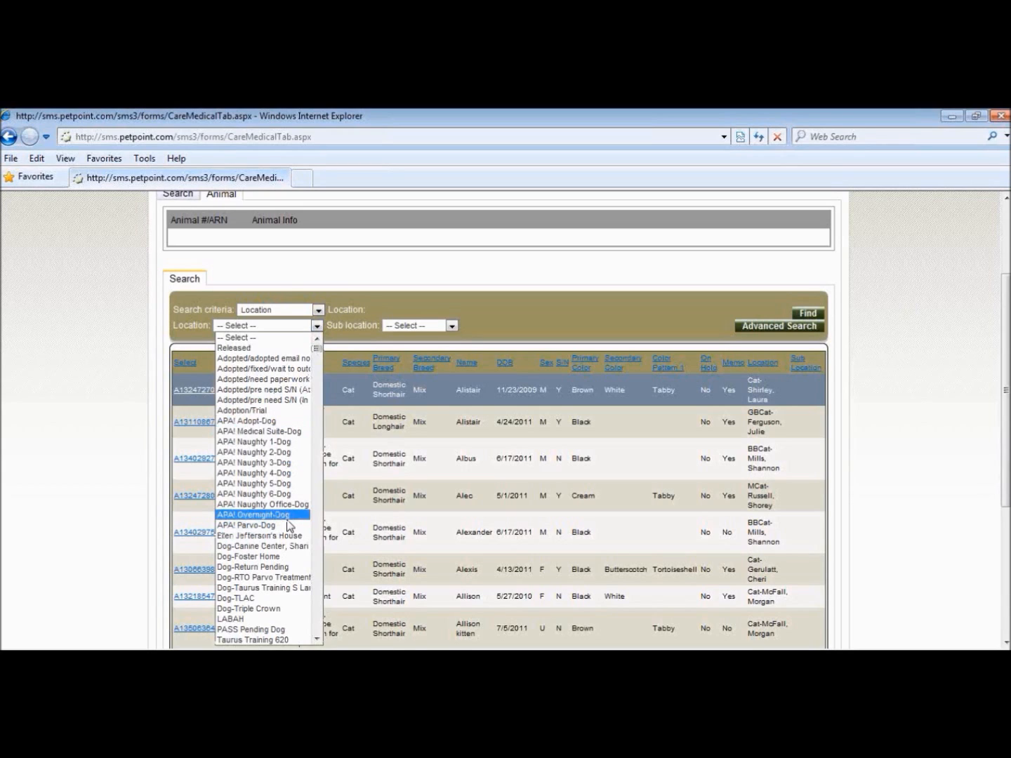
mouse_move(263, 525)
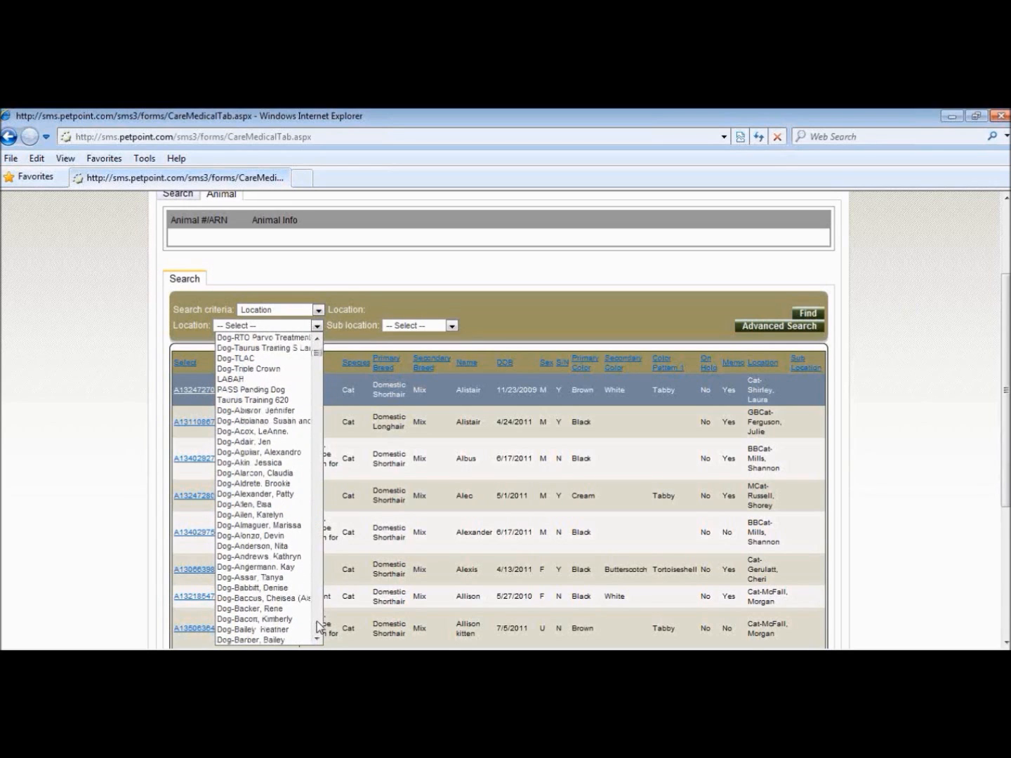
click(254, 619)
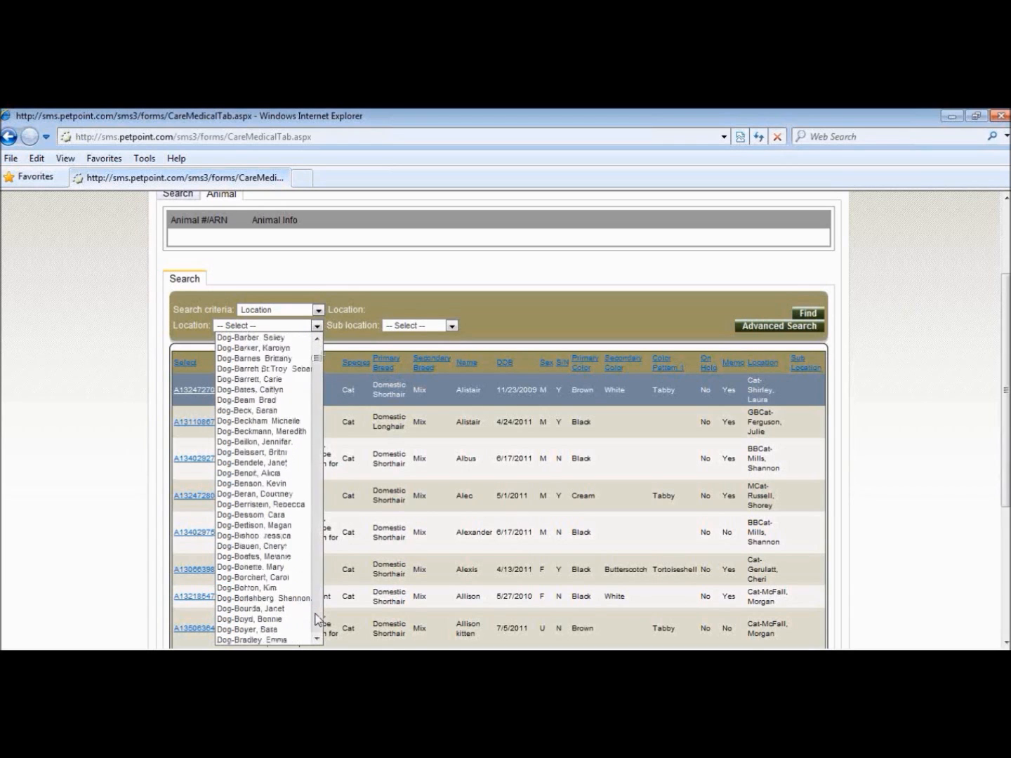
scroll(down, 3)
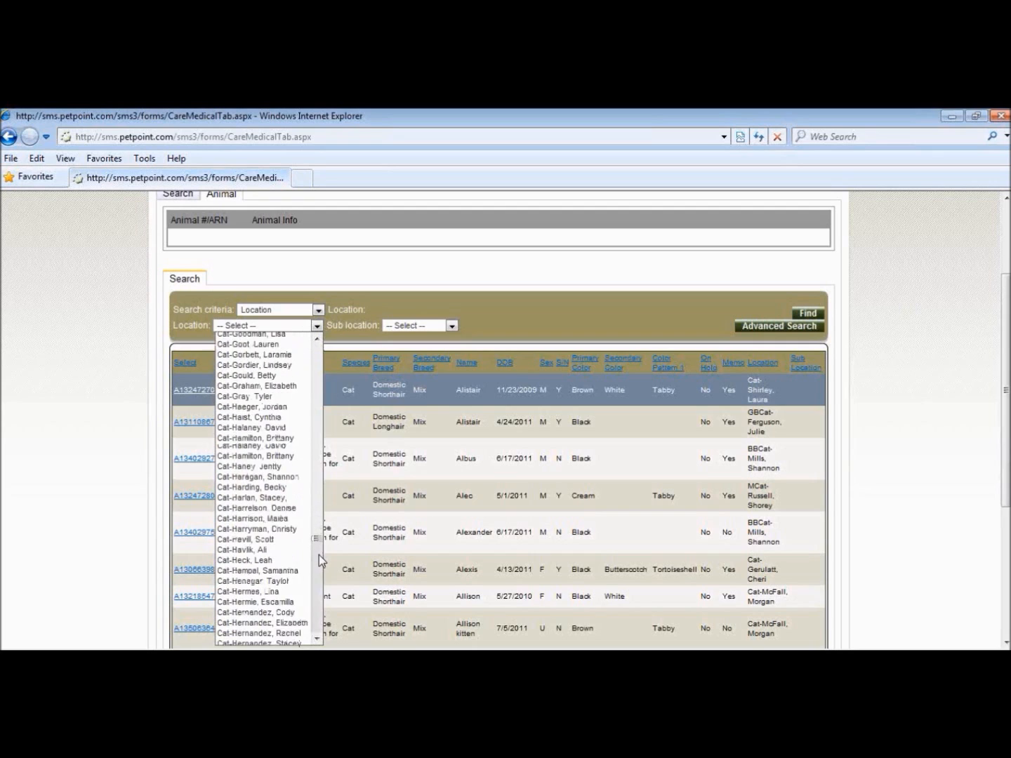
scroll(down, 3)
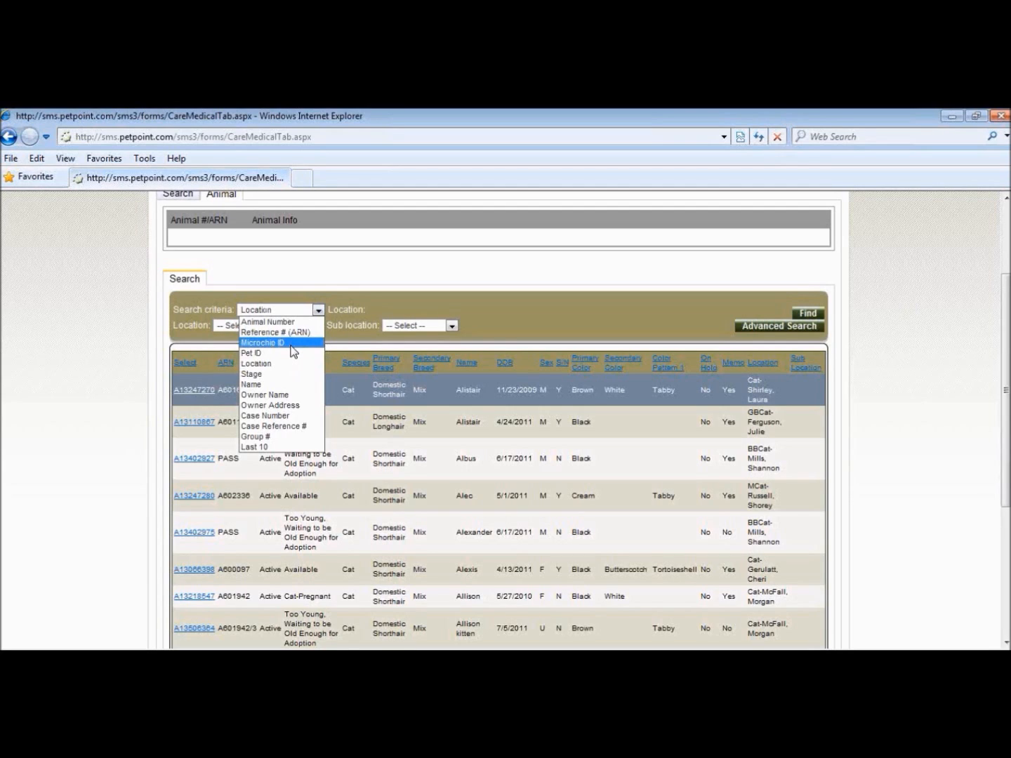
mouse_move(292, 415)
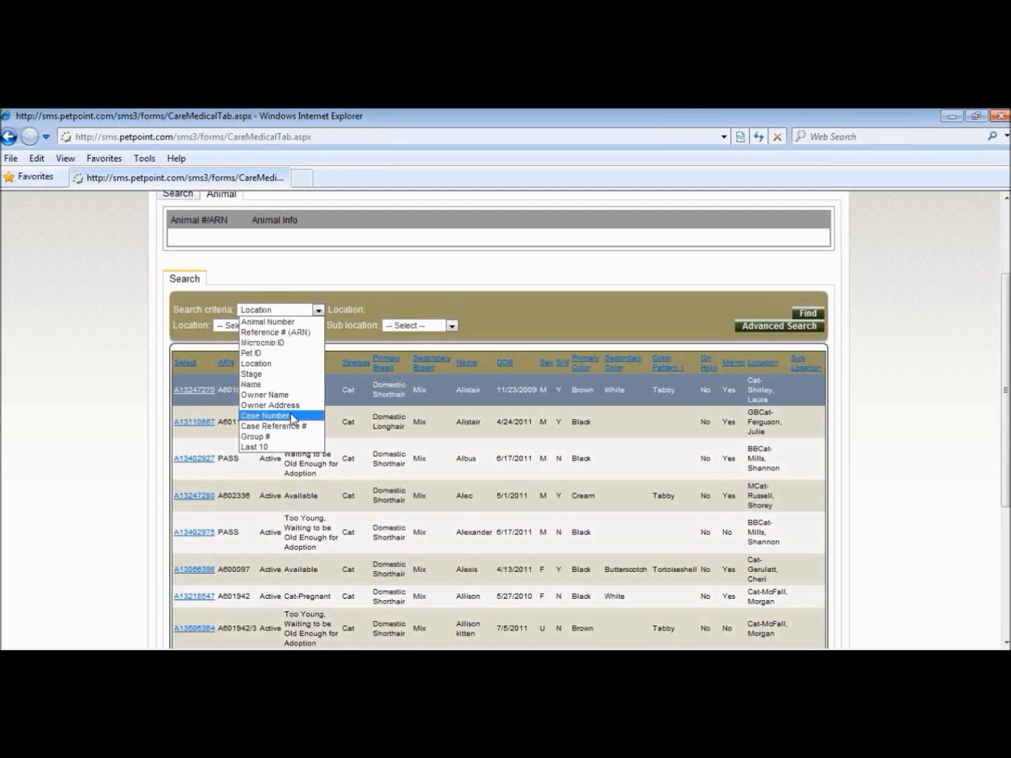
mouse_move(281, 447)
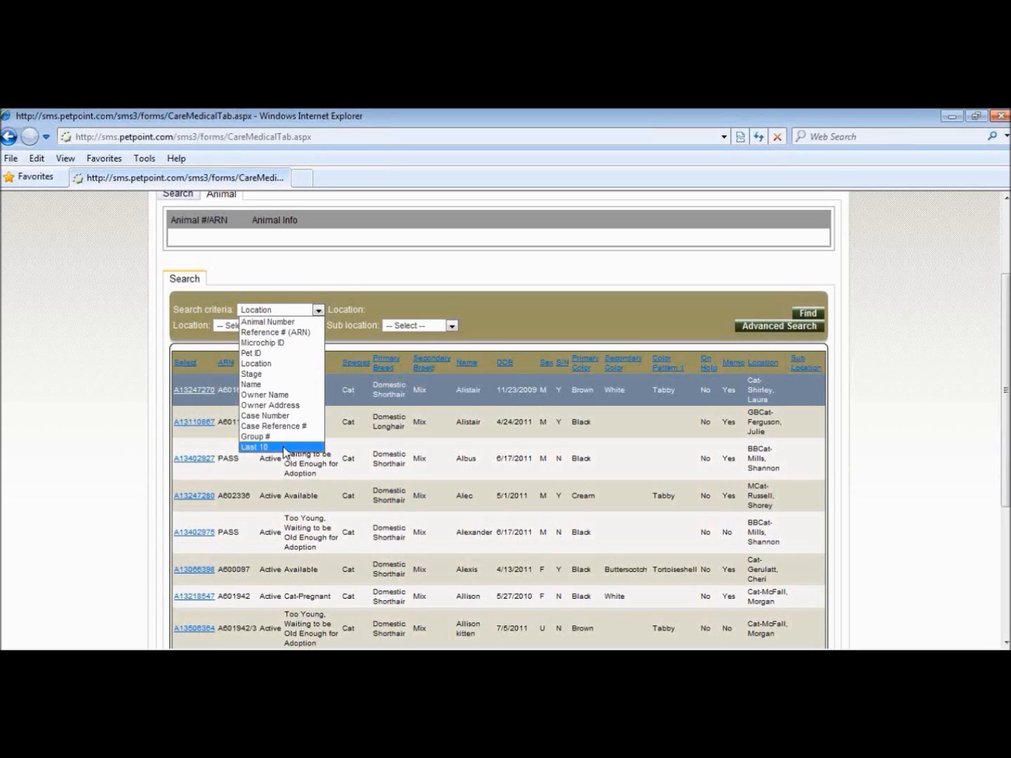
mouse_move(281, 436)
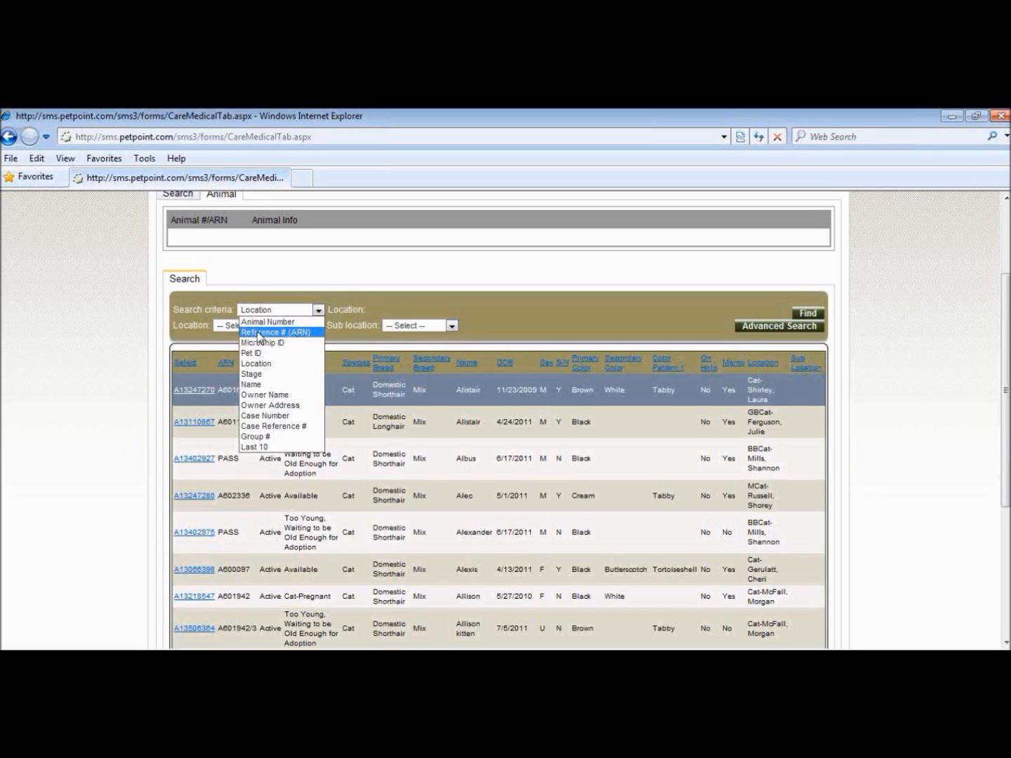
mouse_move(270, 321)
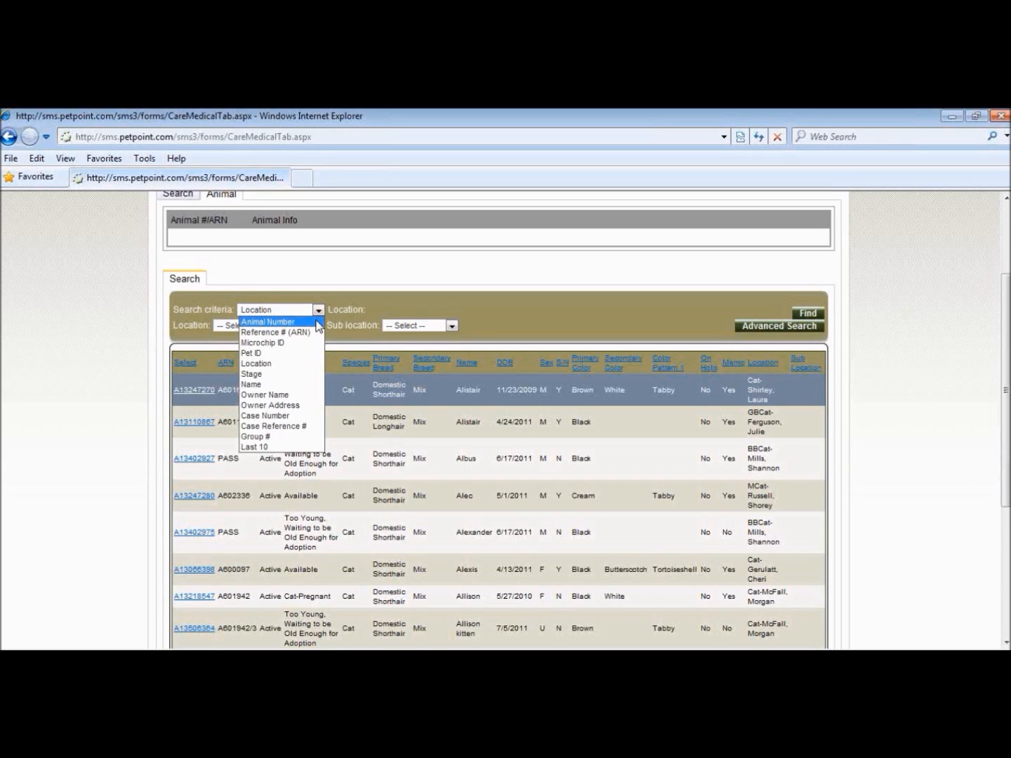
click(280, 309)
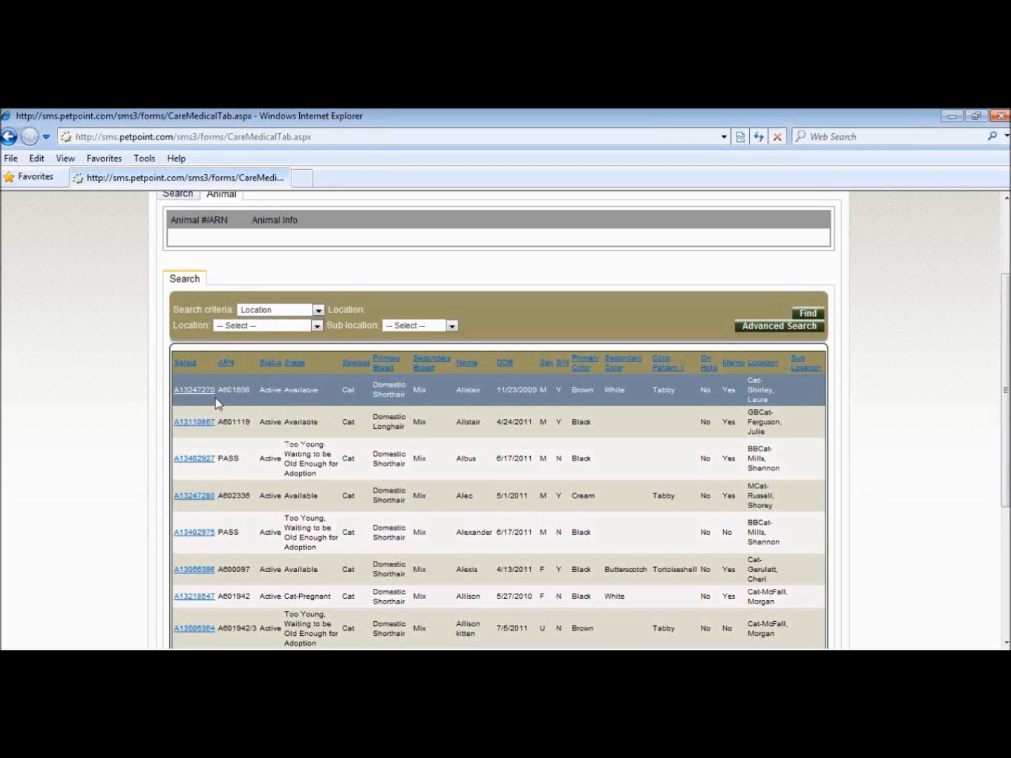
mouse_move(195, 405)
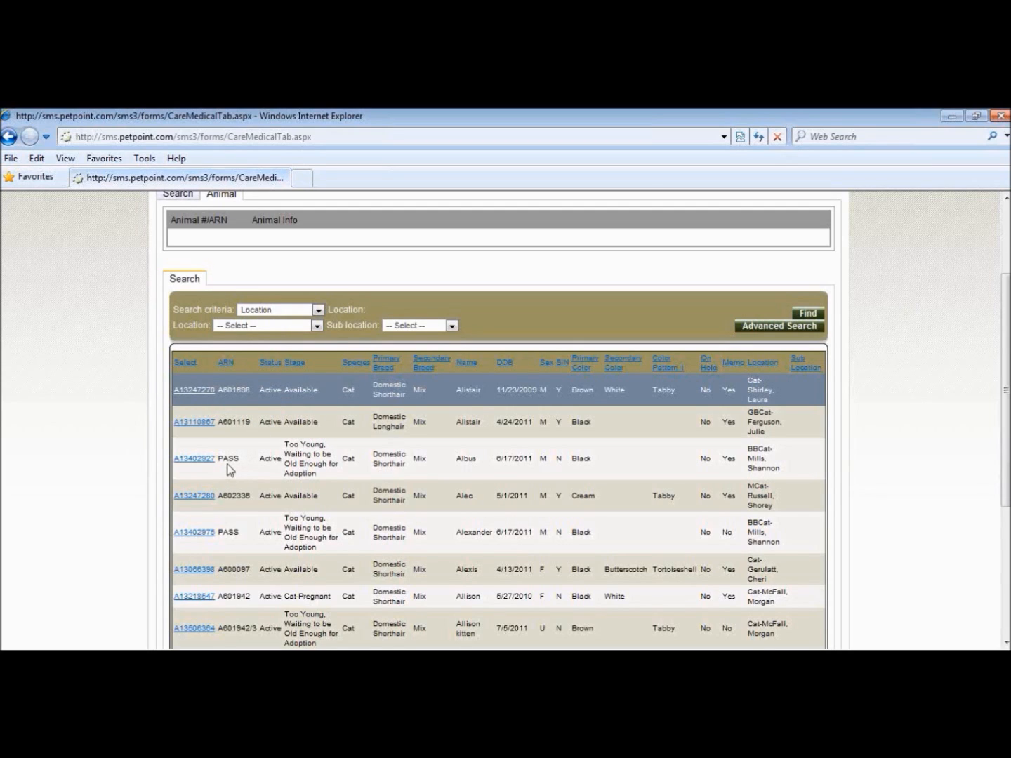
mouse_move(229, 463)
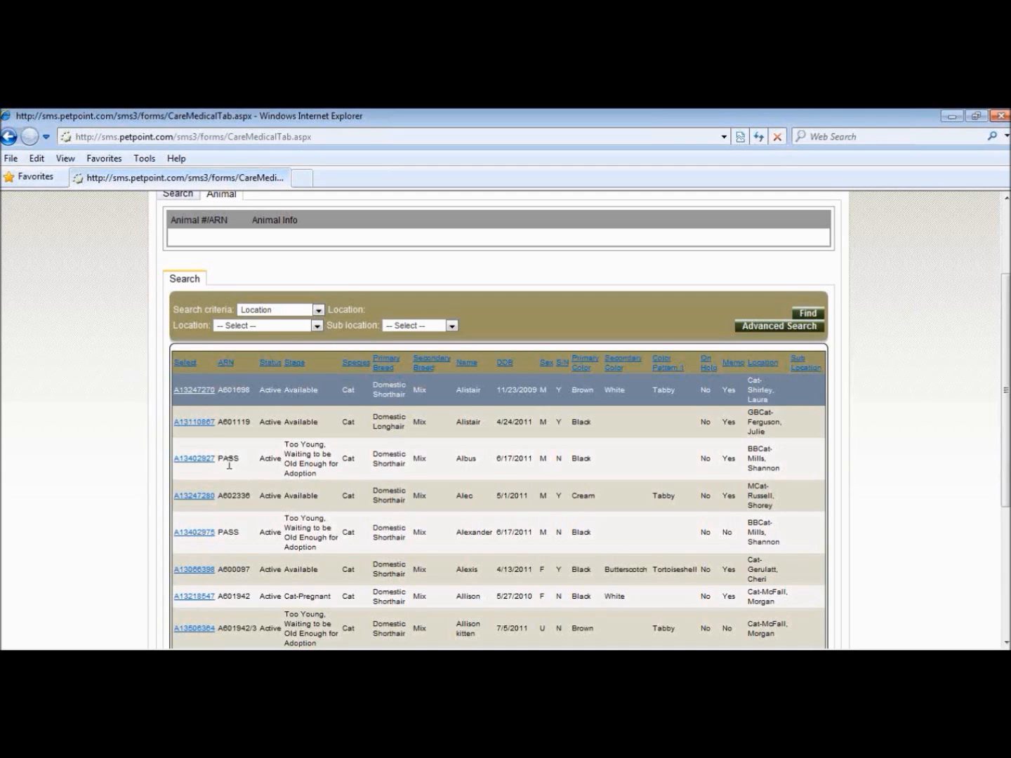
mouse_move(468, 481)
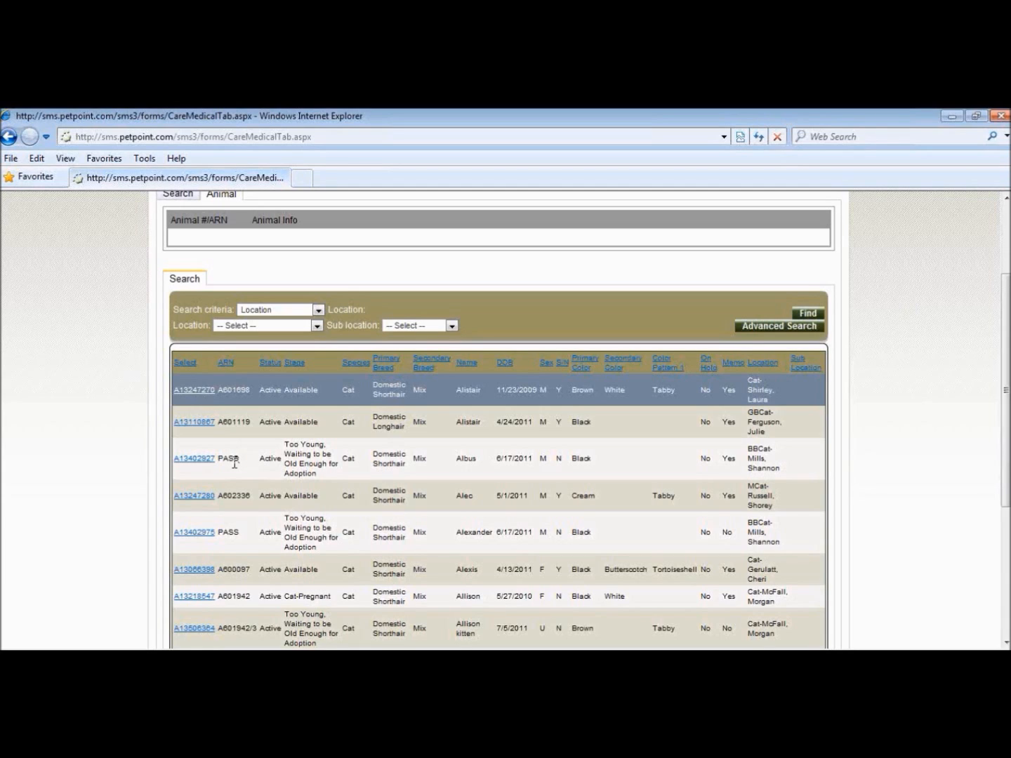
mouse_move(218, 474)
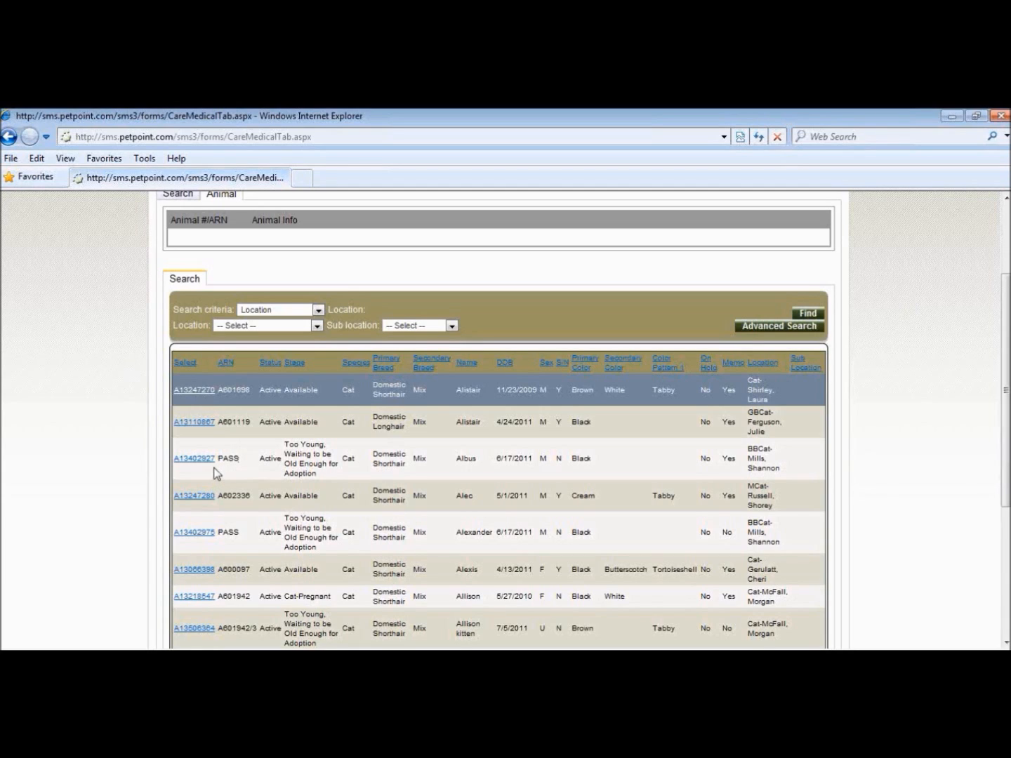
mouse_move(253, 440)
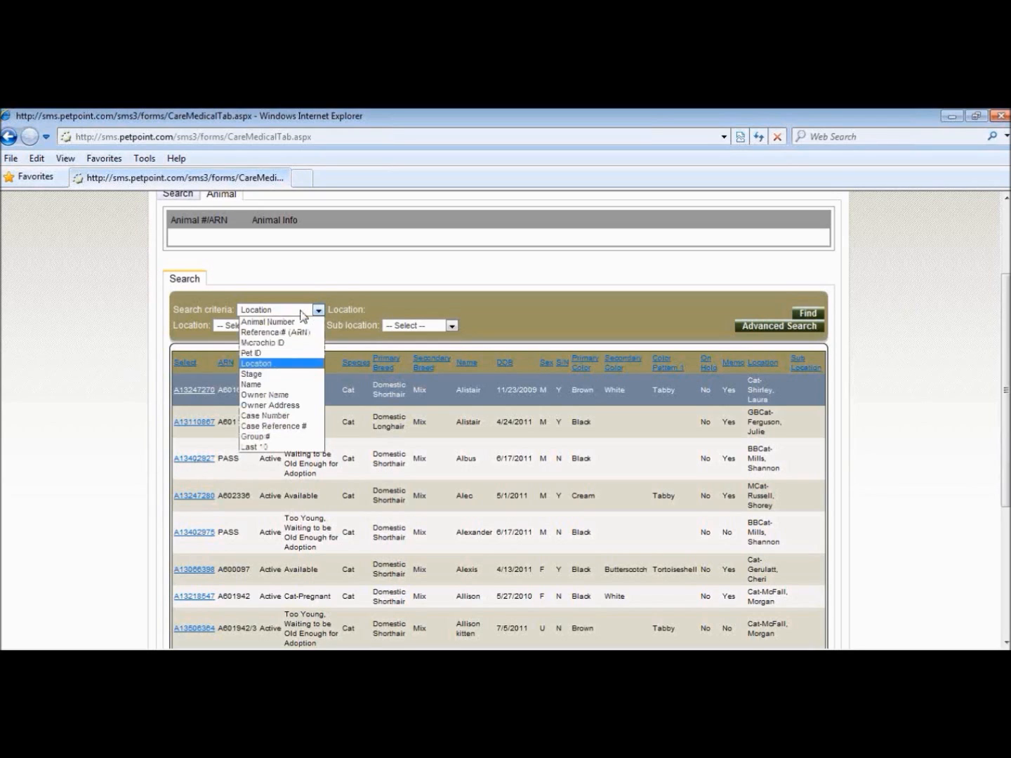
Search active animals by name for 'Felipe' and load his record.
click(250, 384)
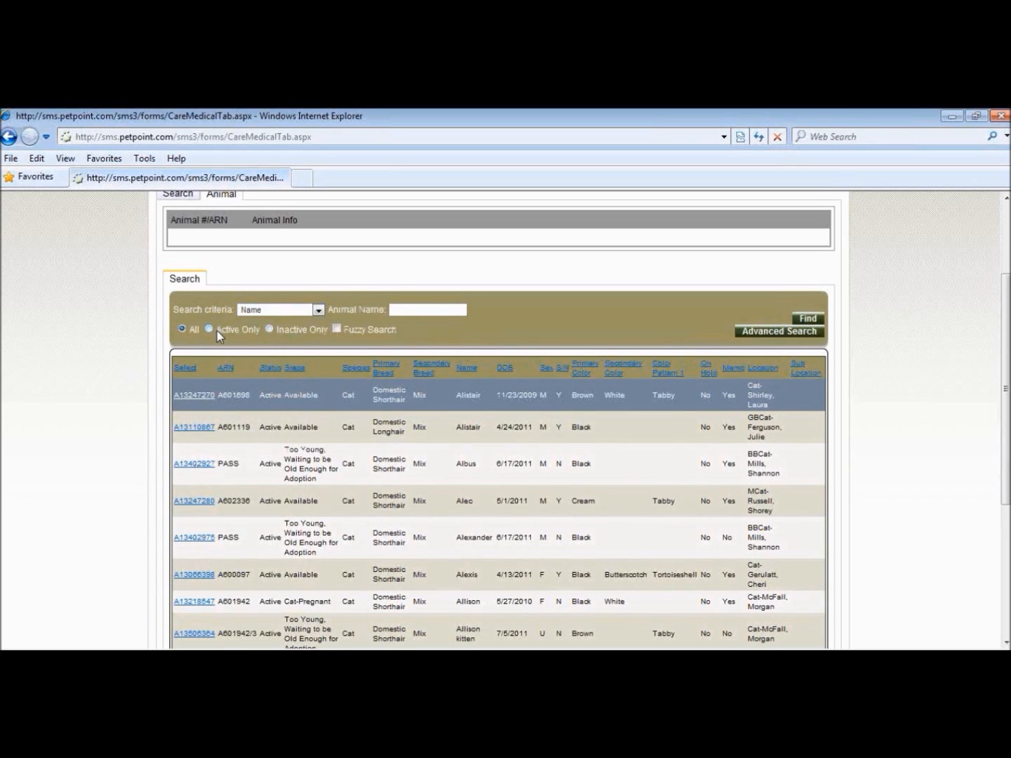
click(209, 328)
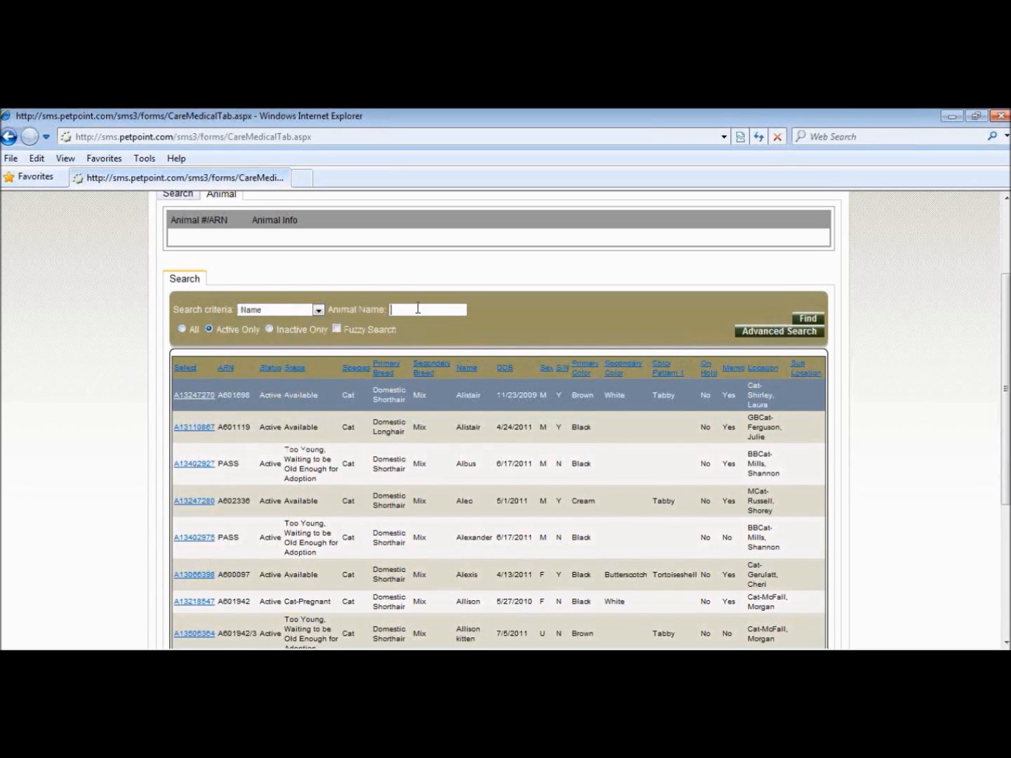
text(Felipe)
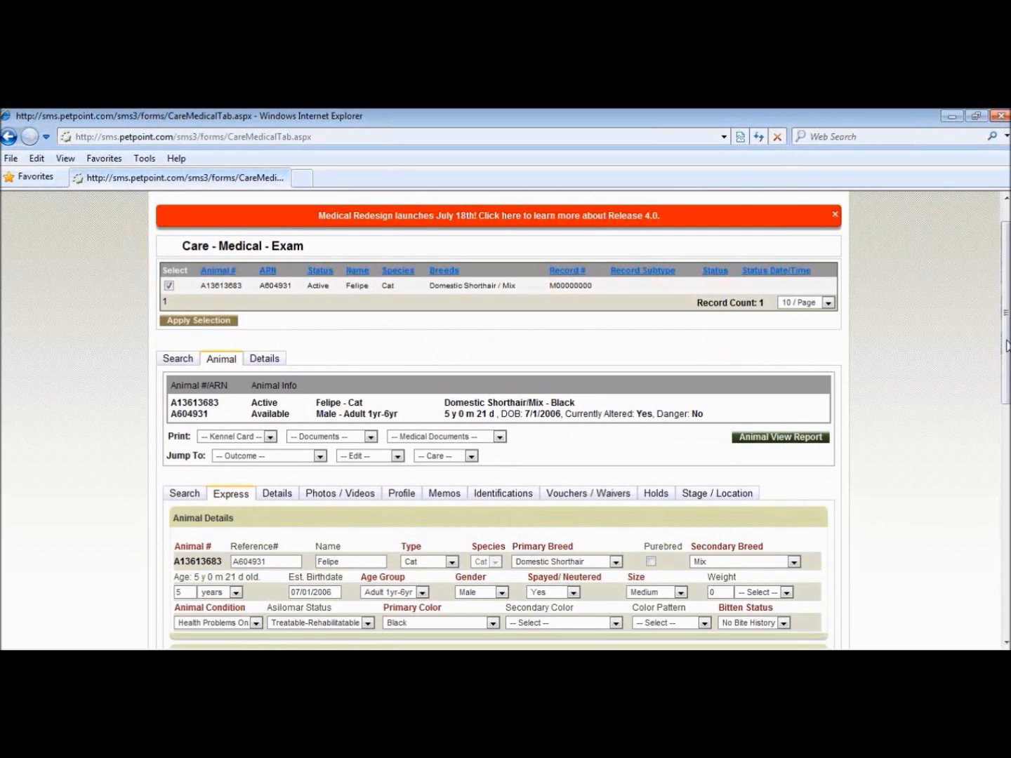
click(379, 219)
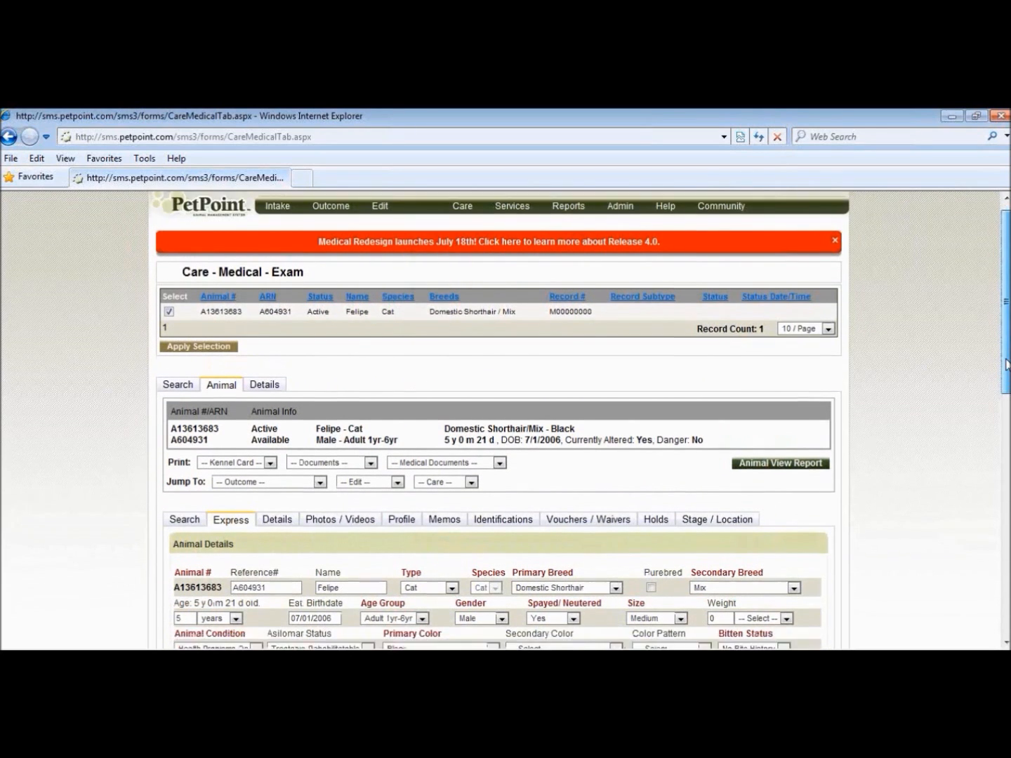
scroll(down, 3)
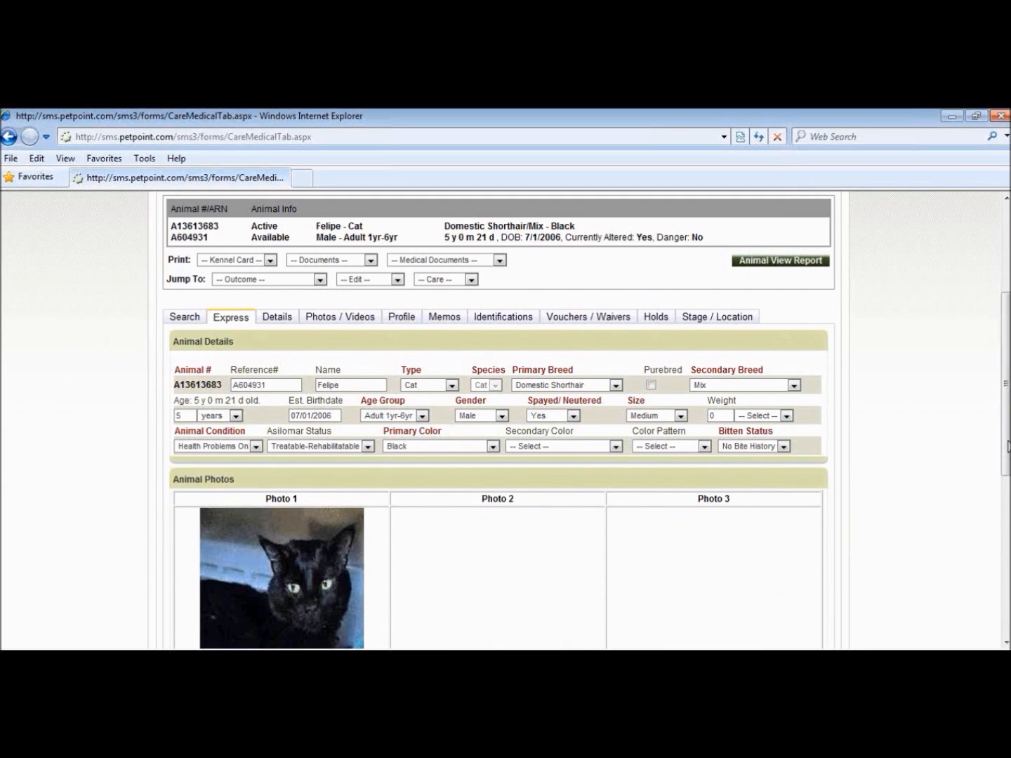
scroll(down, 3)
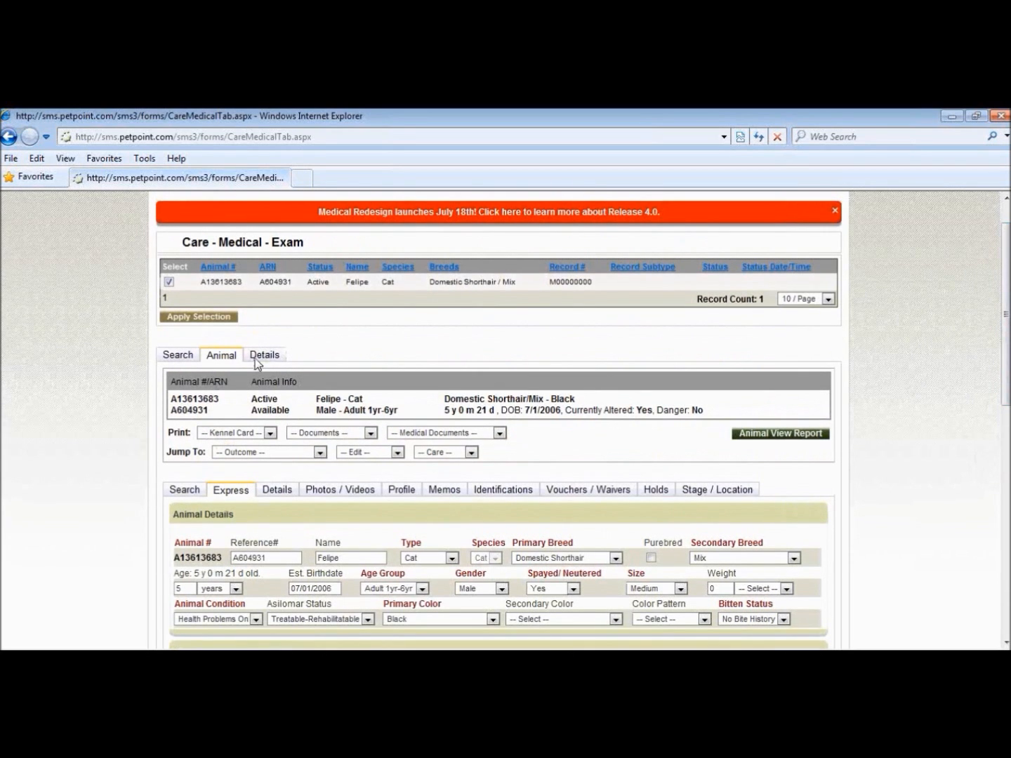
click(264, 354)
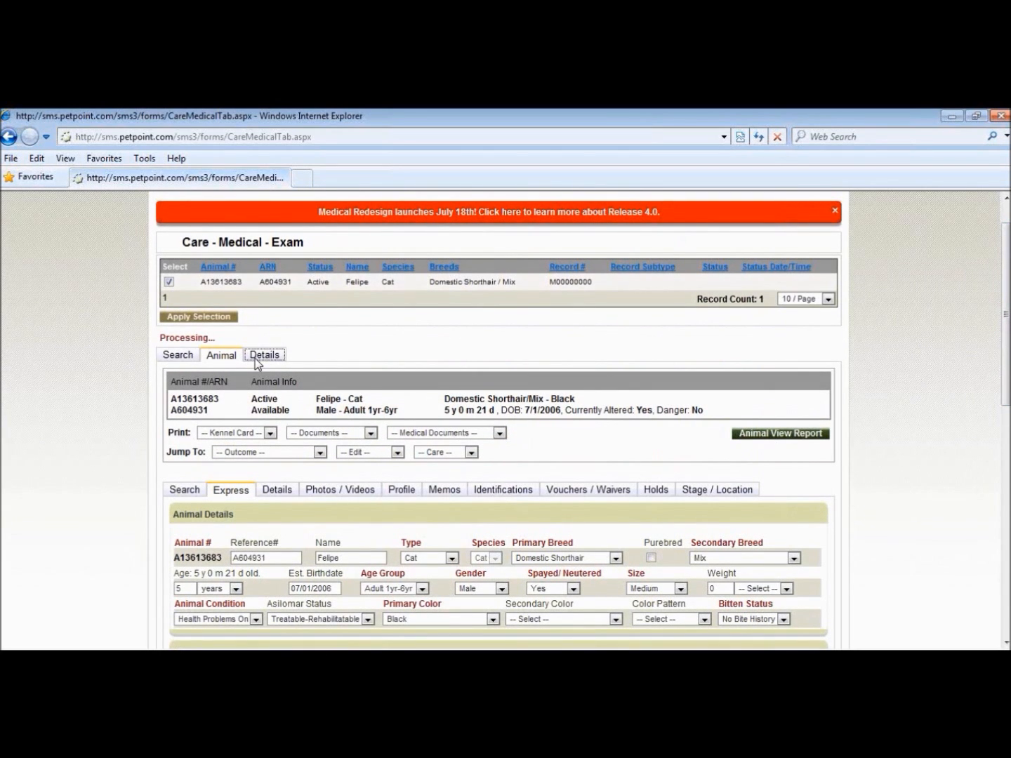
Open the exam details and set the status to Completed.
click(265, 354)
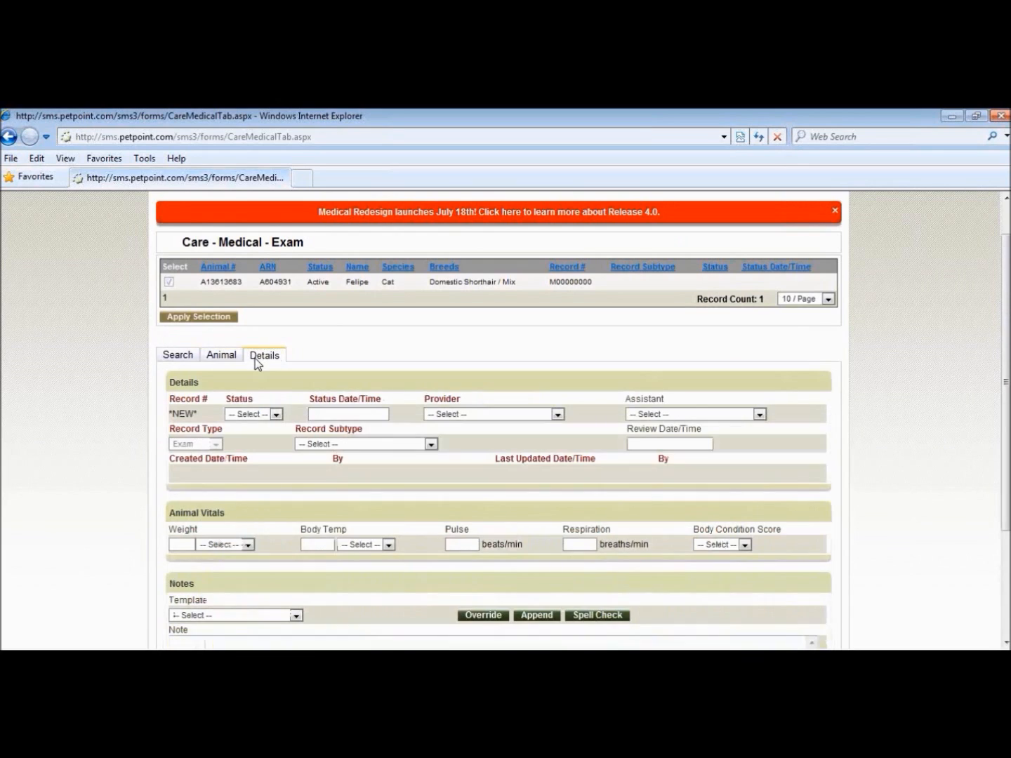
click(274, 414)
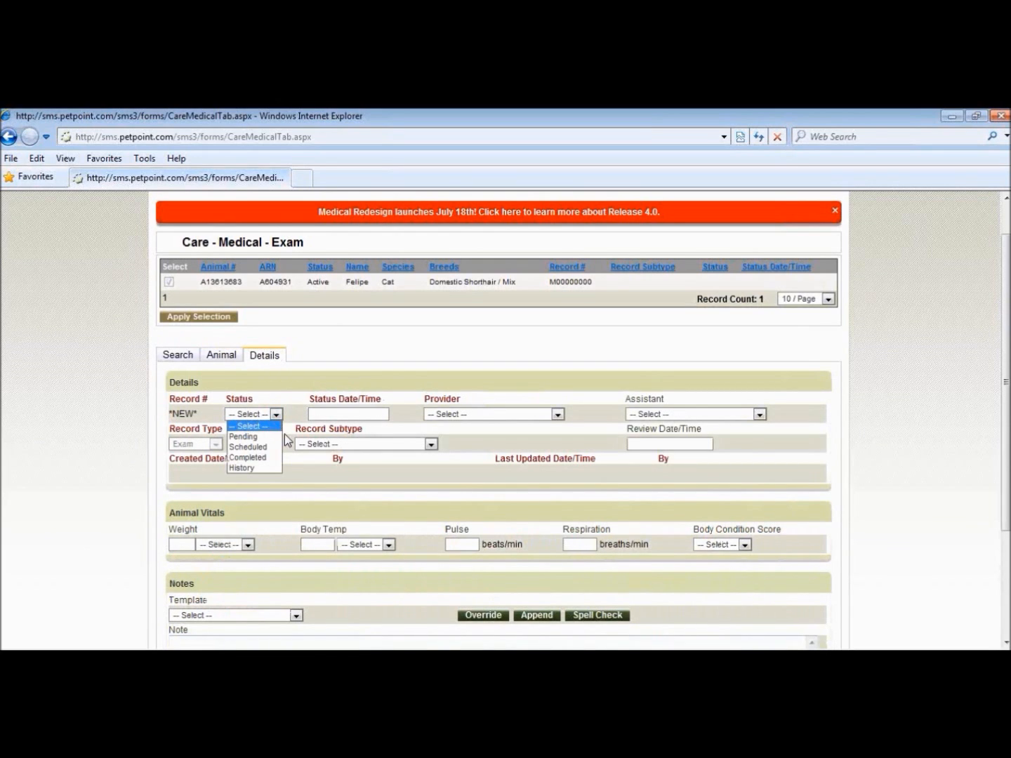
mouse_move(244, 436)
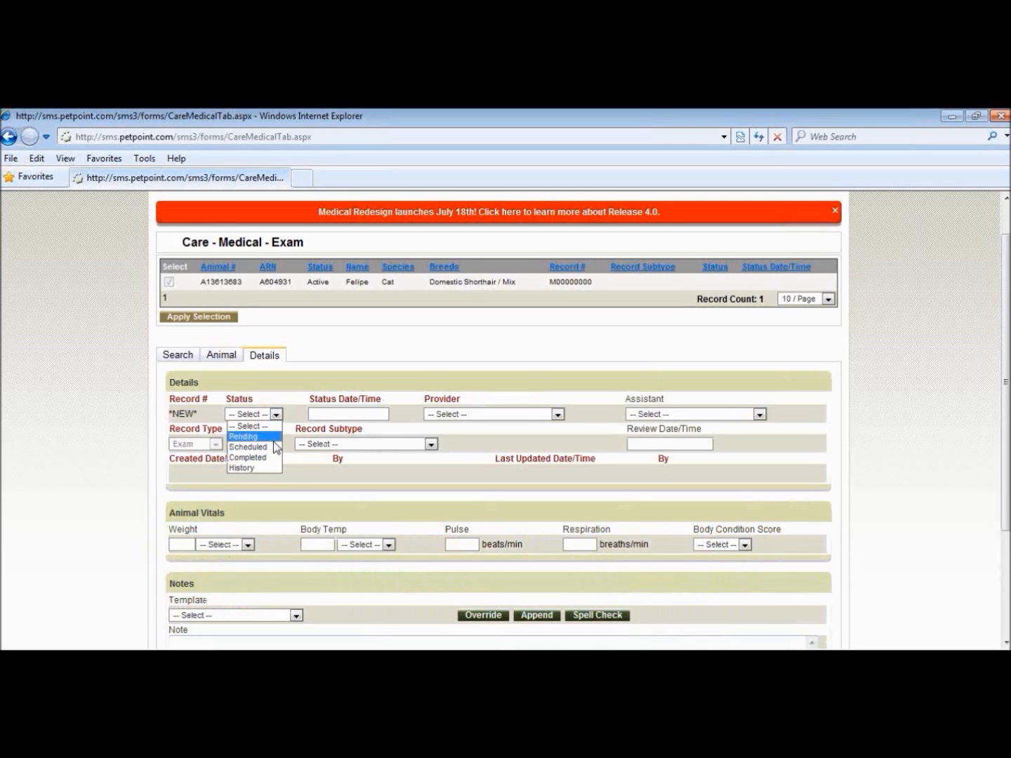
mouse_move(253, 468)
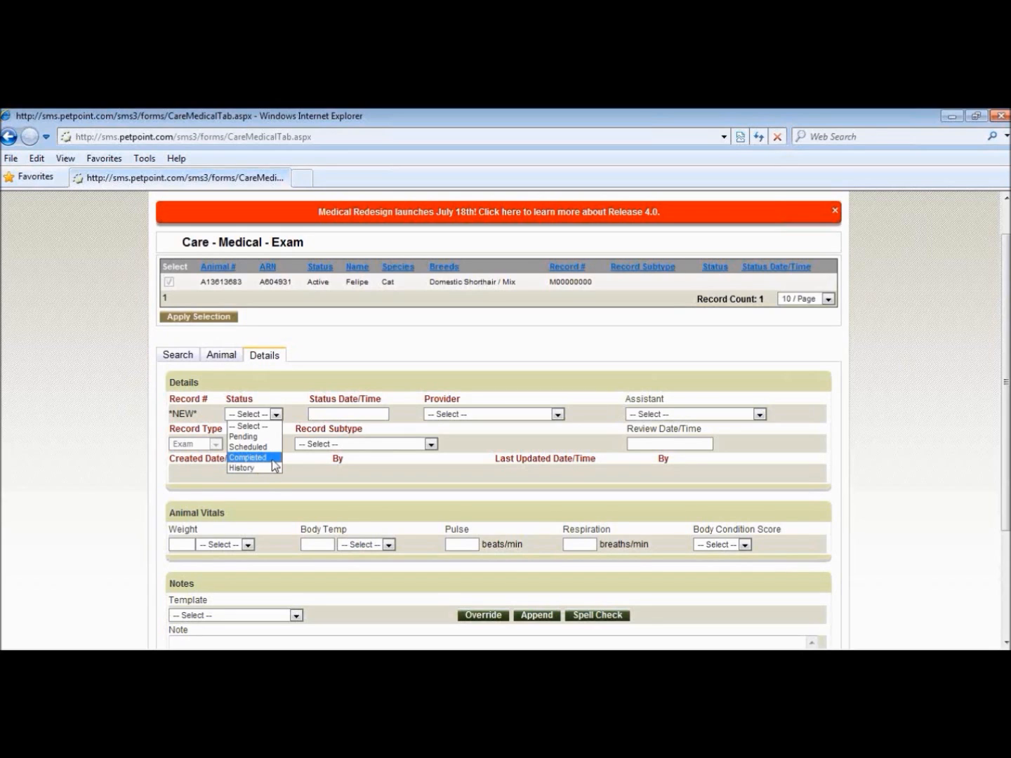
click(247, 457)
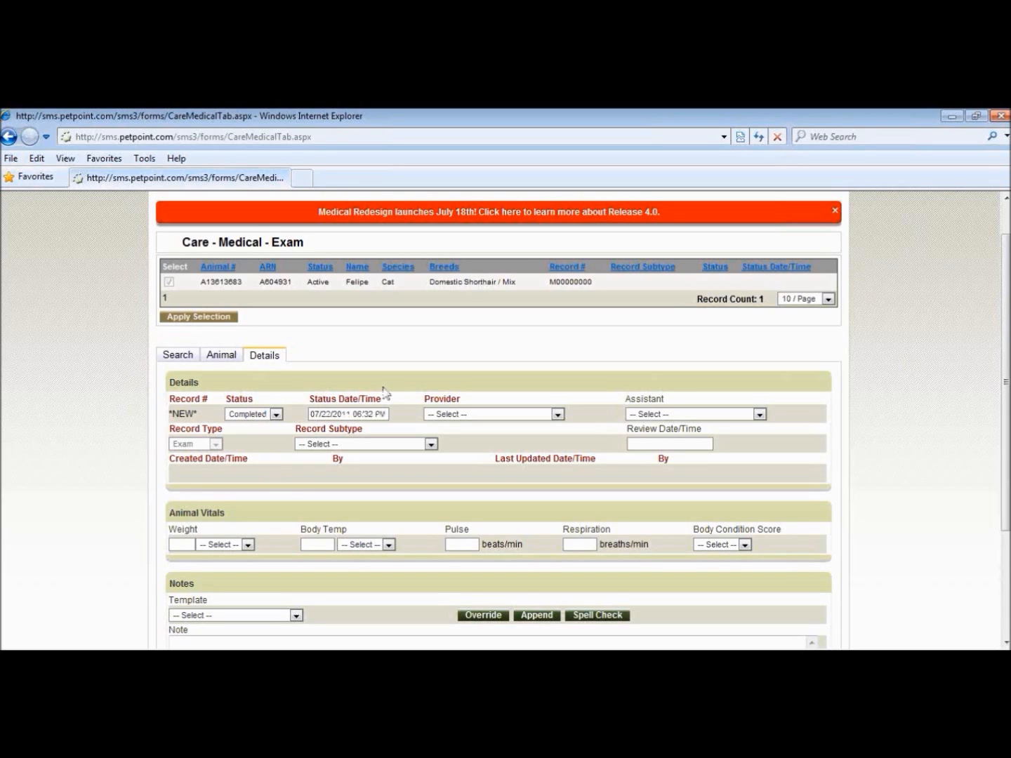
Set status date to 07/15/2011 01:27 PM and provider to See Notes, Misc. Vet Clinic.
click(347, 414)
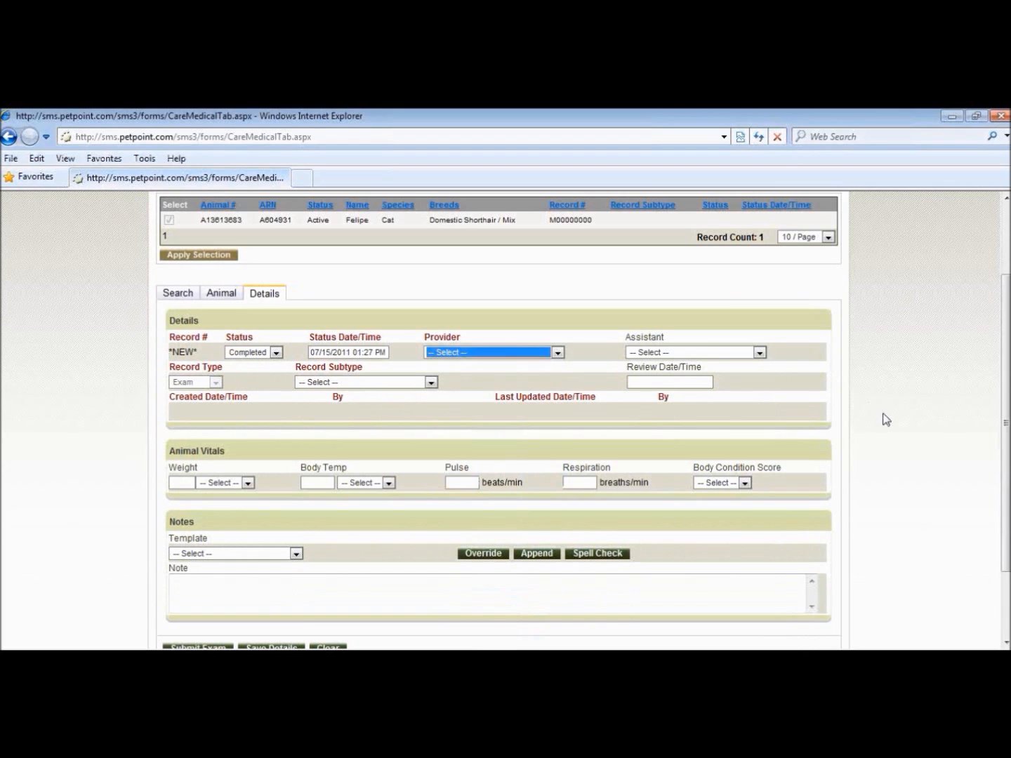
click(558, 352)
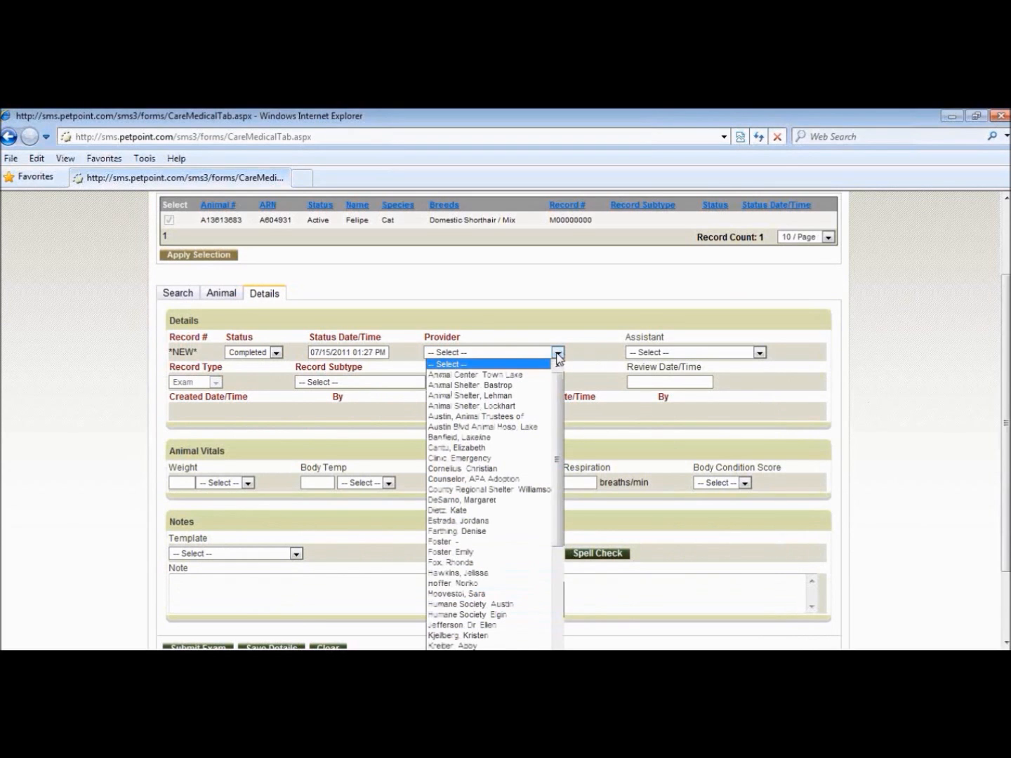
mouse_move(487, 395)
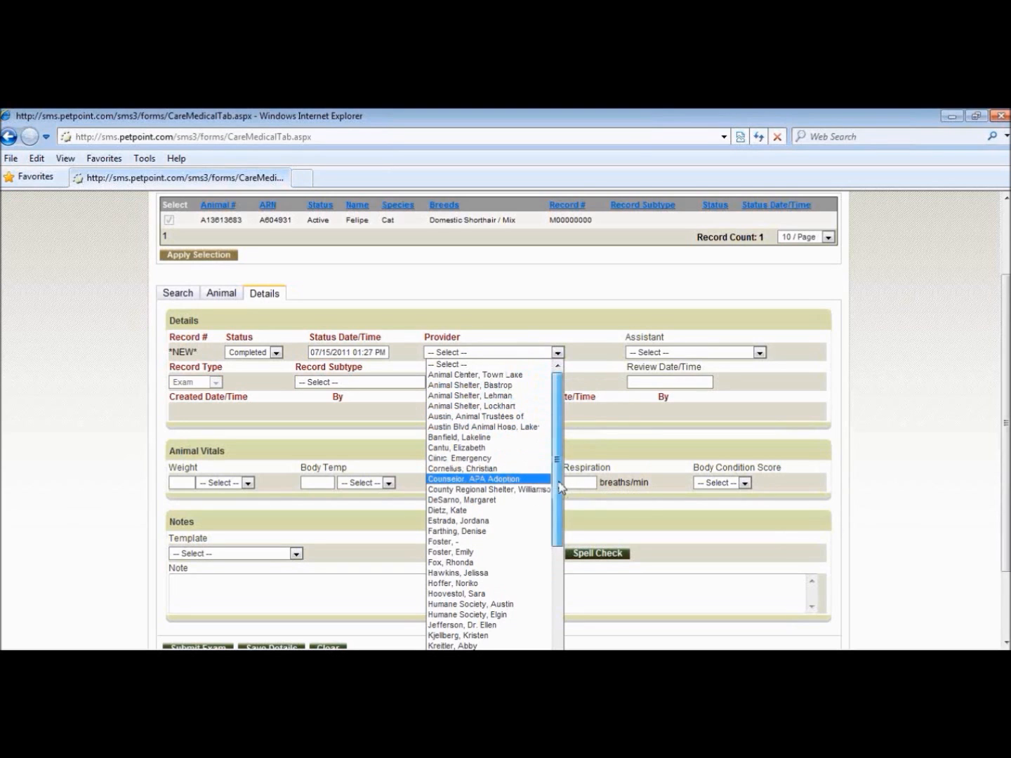
scroll(down, 3)
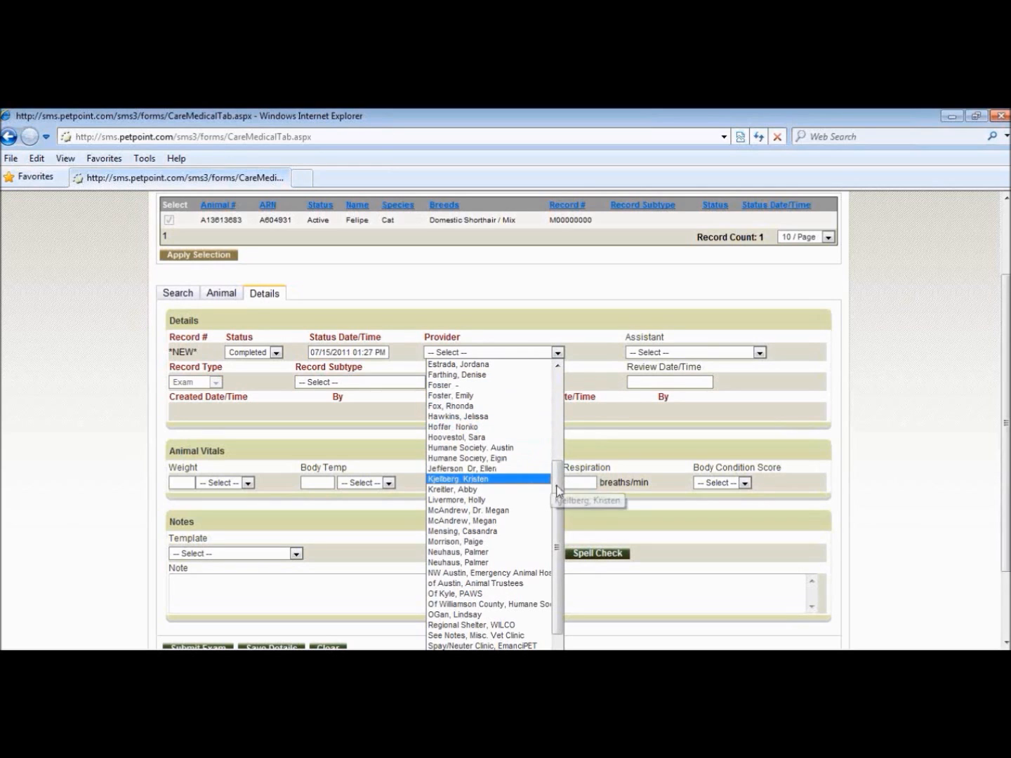
scroll(down, 3)
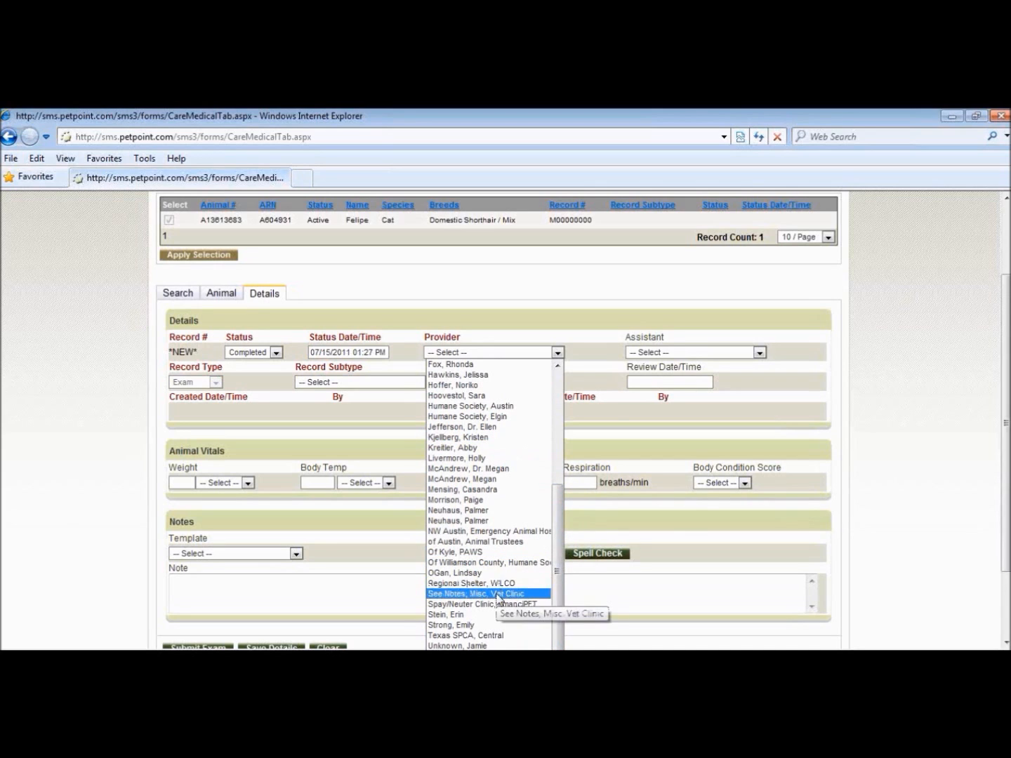
click(477, 594)
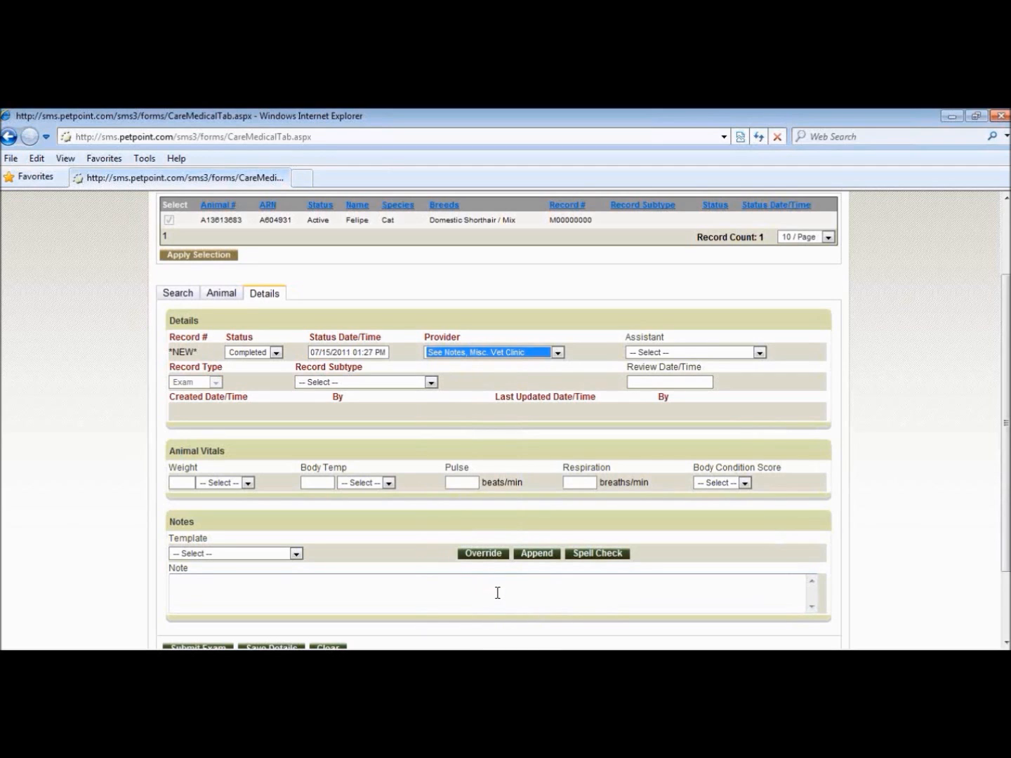
mouse_move(402, 592)
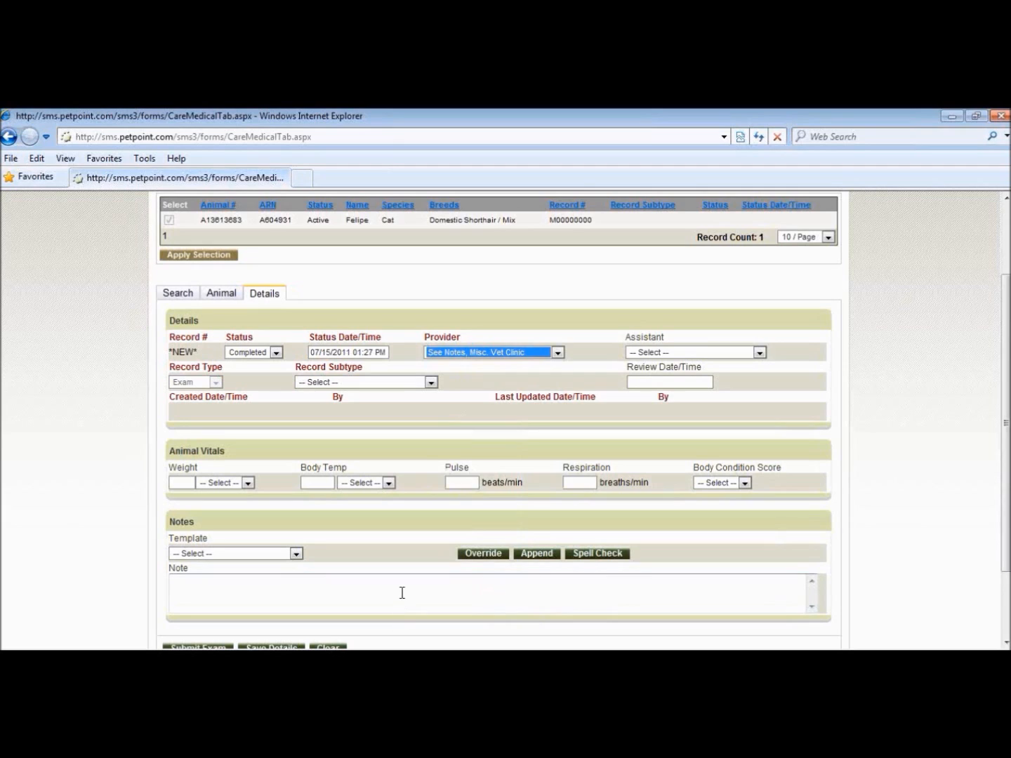
Enter 'Dr. Banfield 512.....' as the exam note.
text(Dr. Banfield 512)
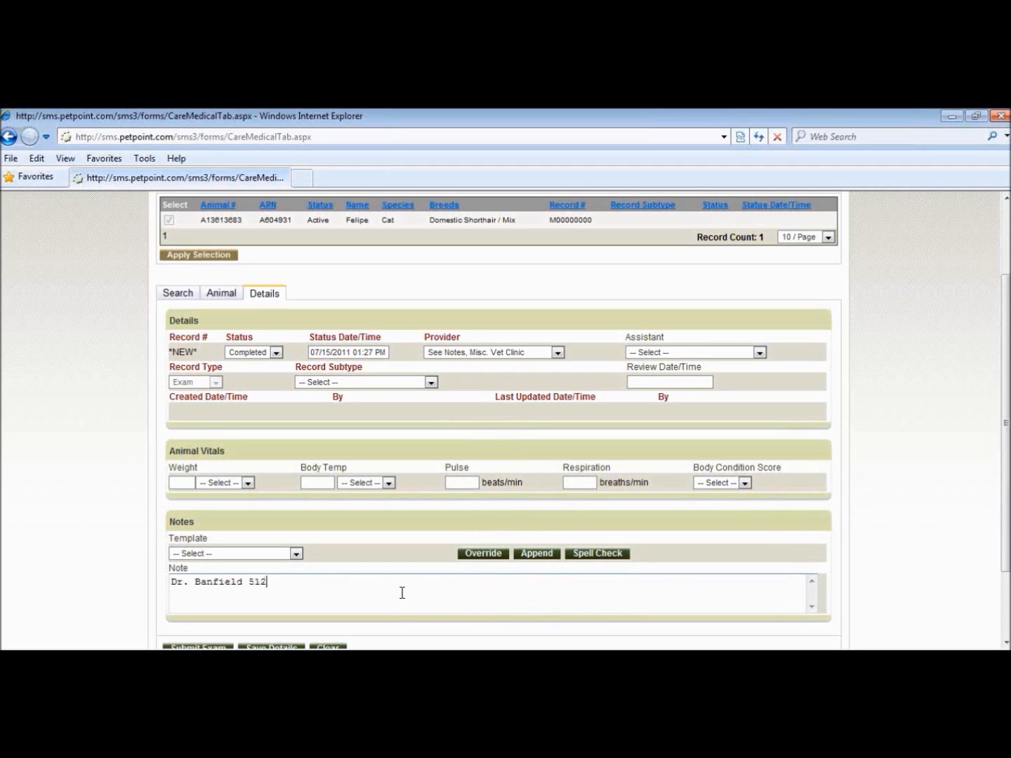
text(.....)
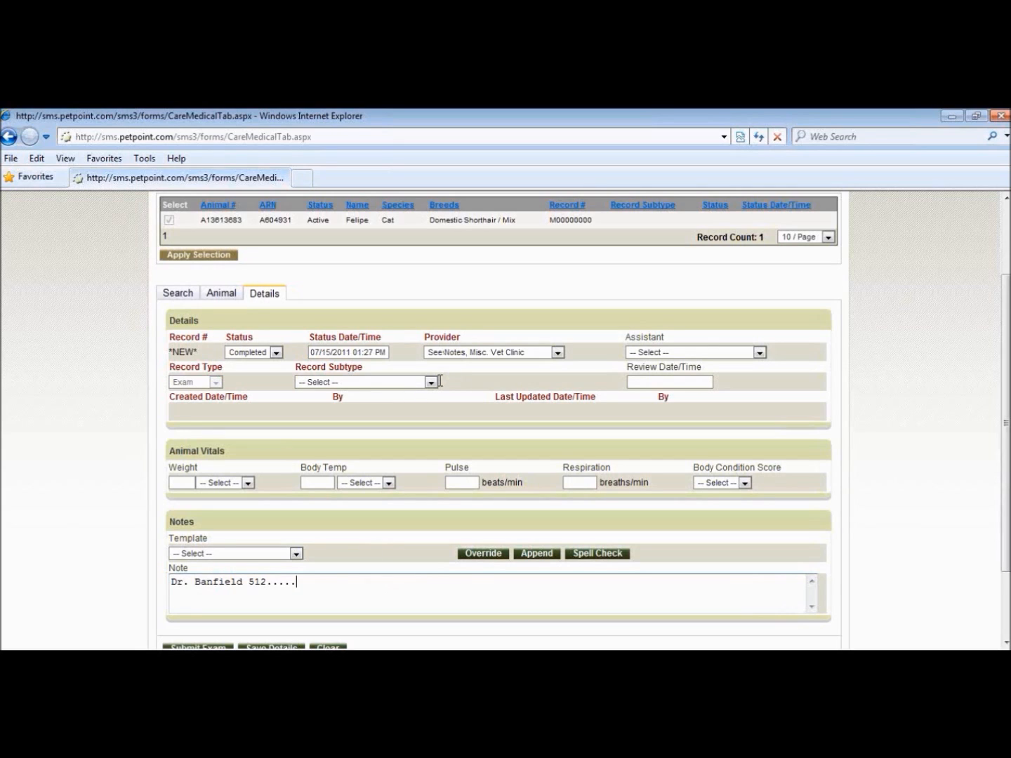
click(431, 382)
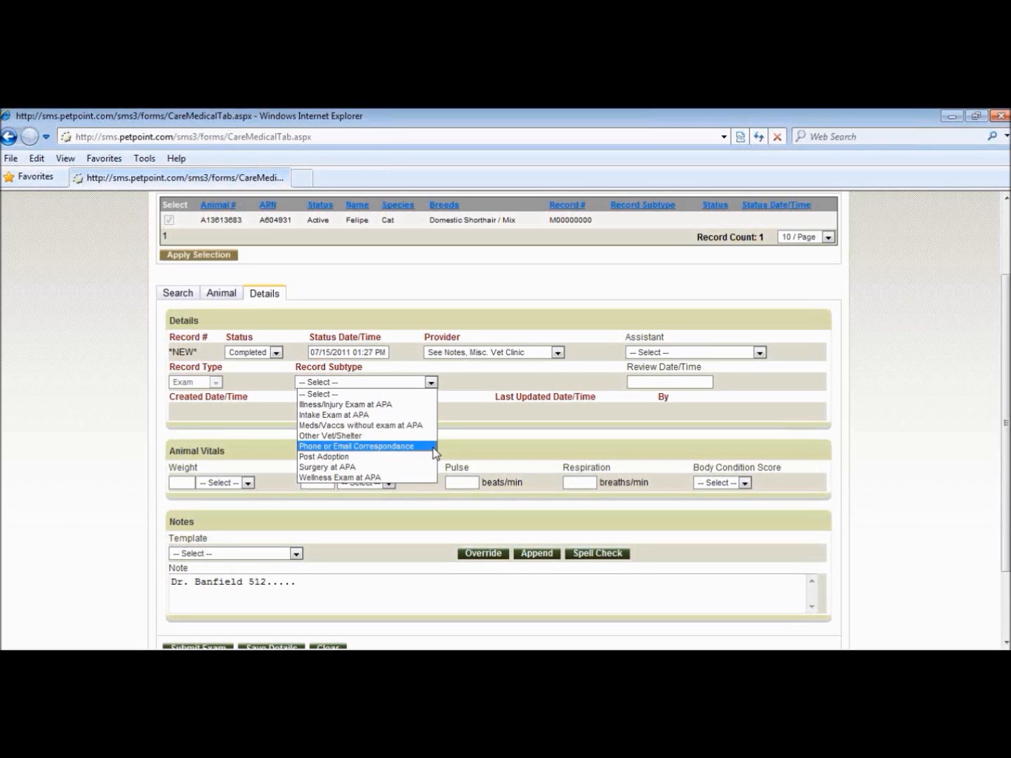
mouse_move(339, 477)
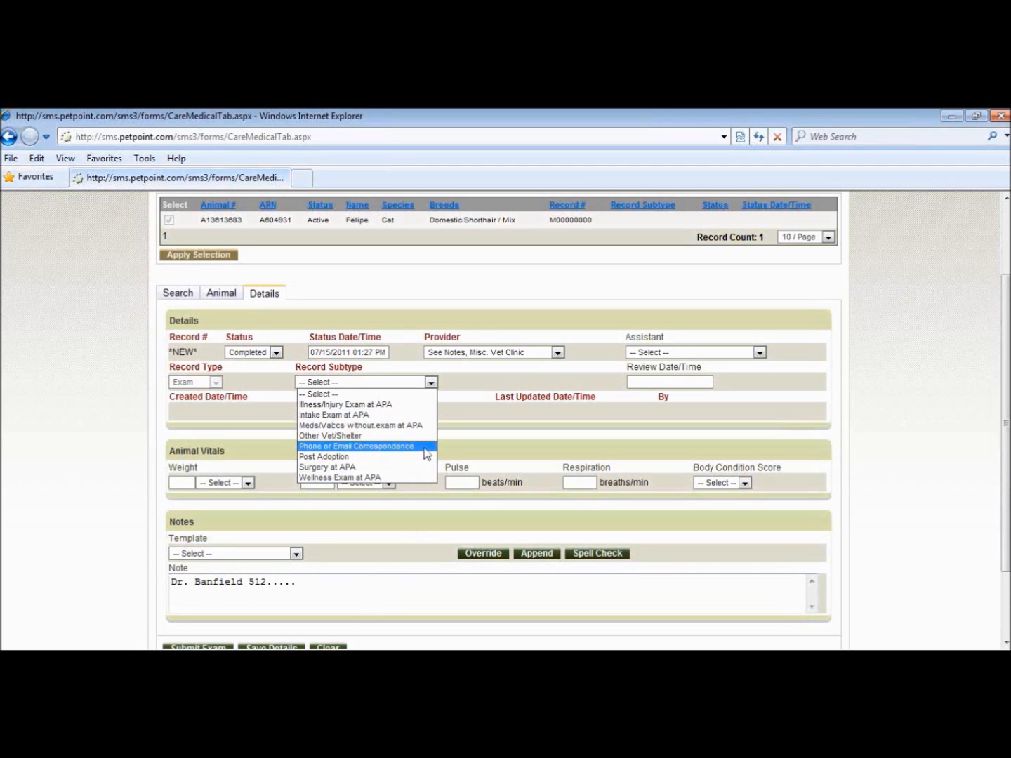
mouse_move(323, 457)
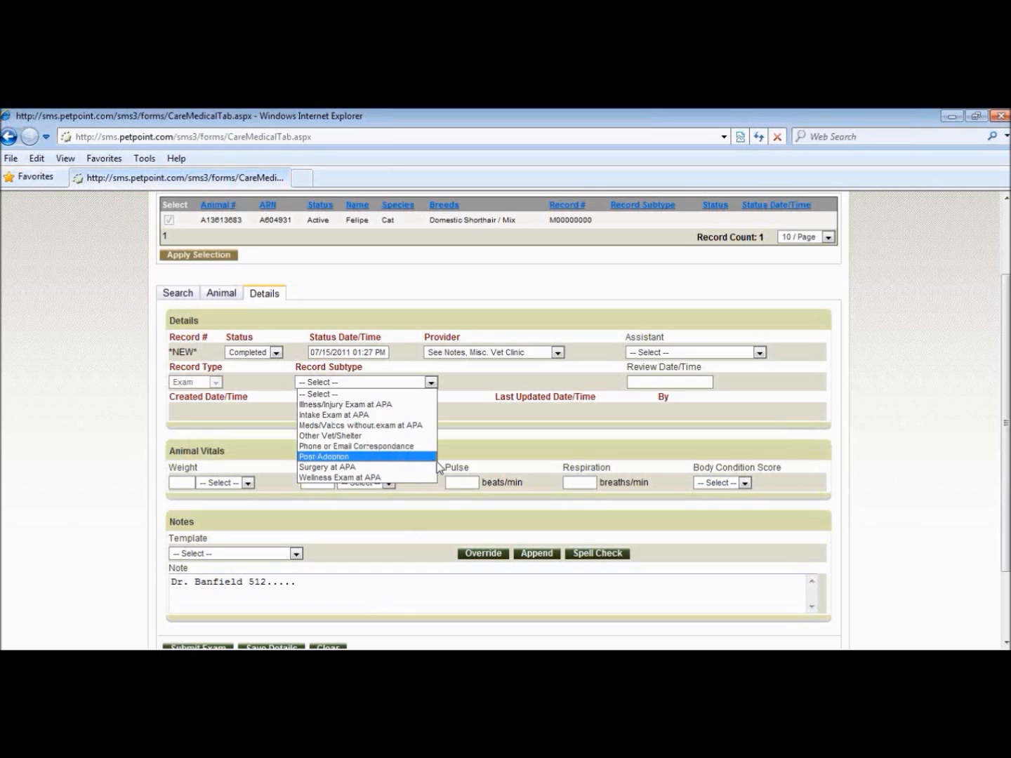
mouse_move(434, 464)
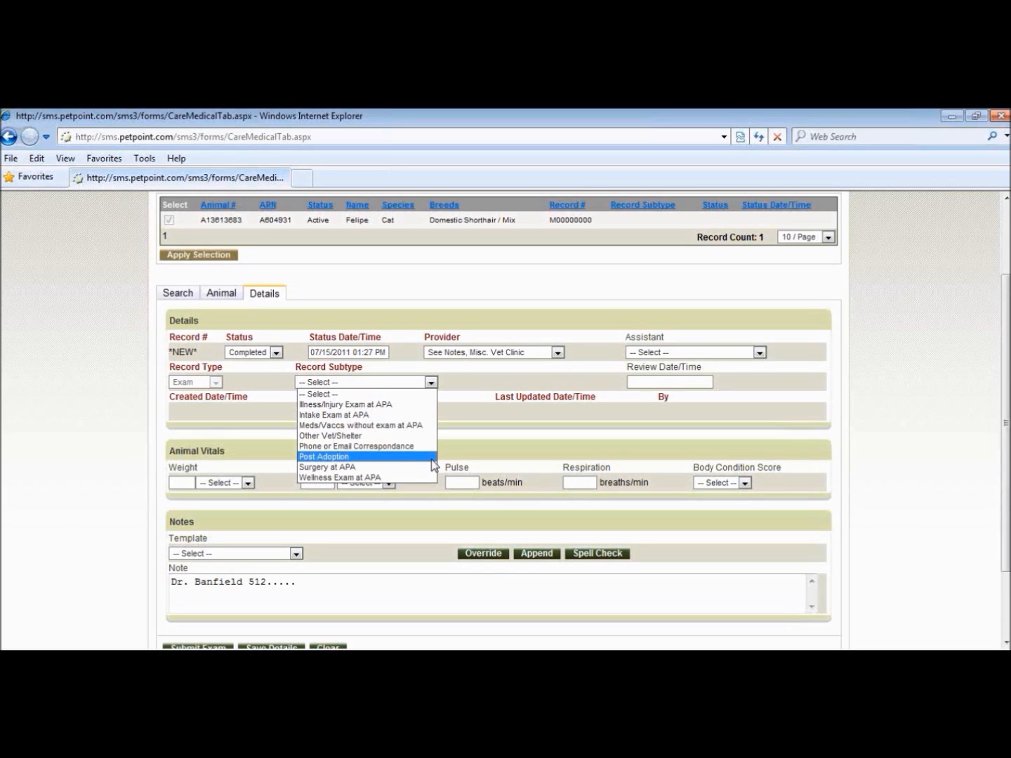
mouse_move(398, 460)
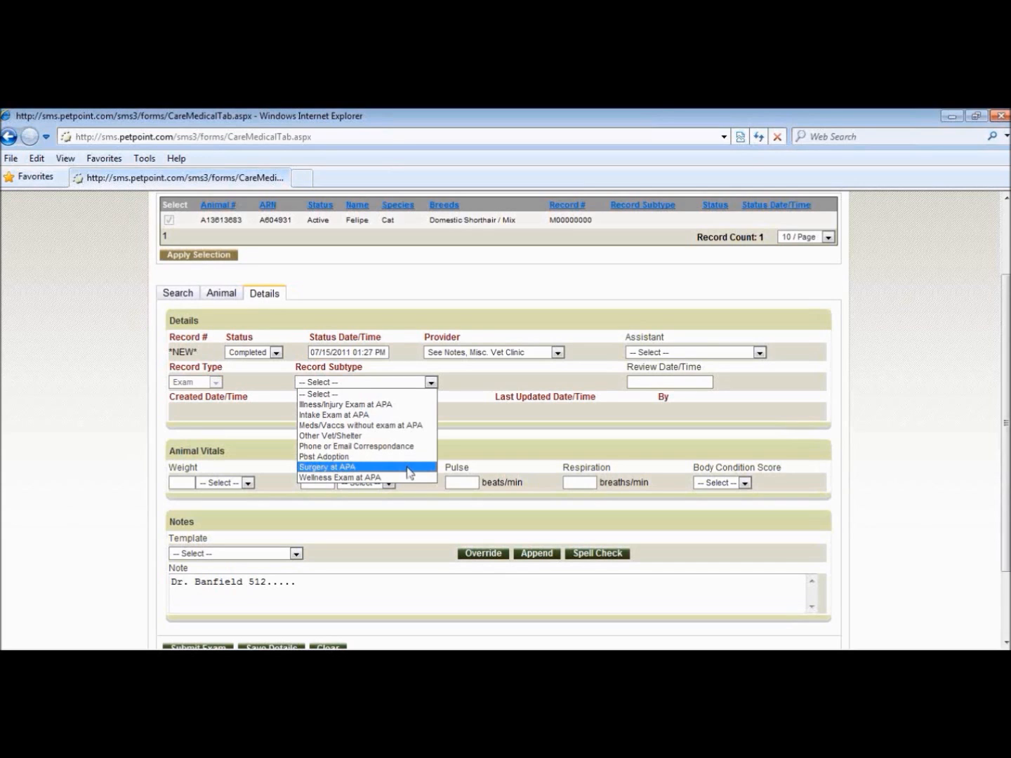
mouse_move(340, 477)
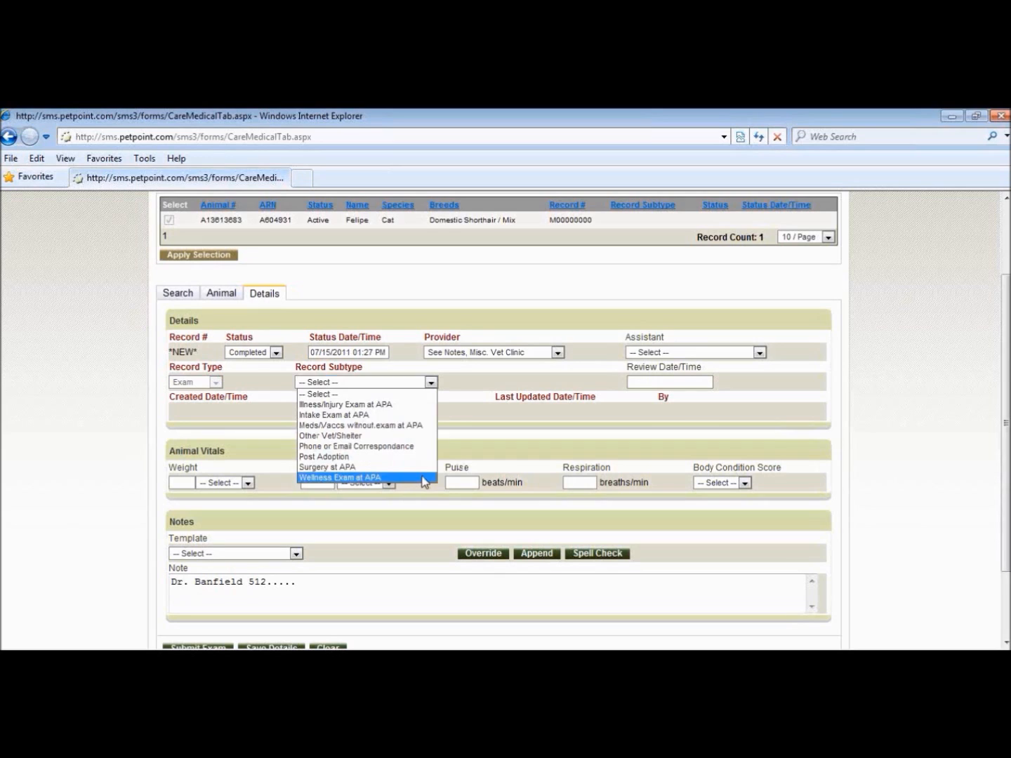
Pick Wellness Exam at APA as subtype and begin the 08/01/2011 review date.
click(339, 477)
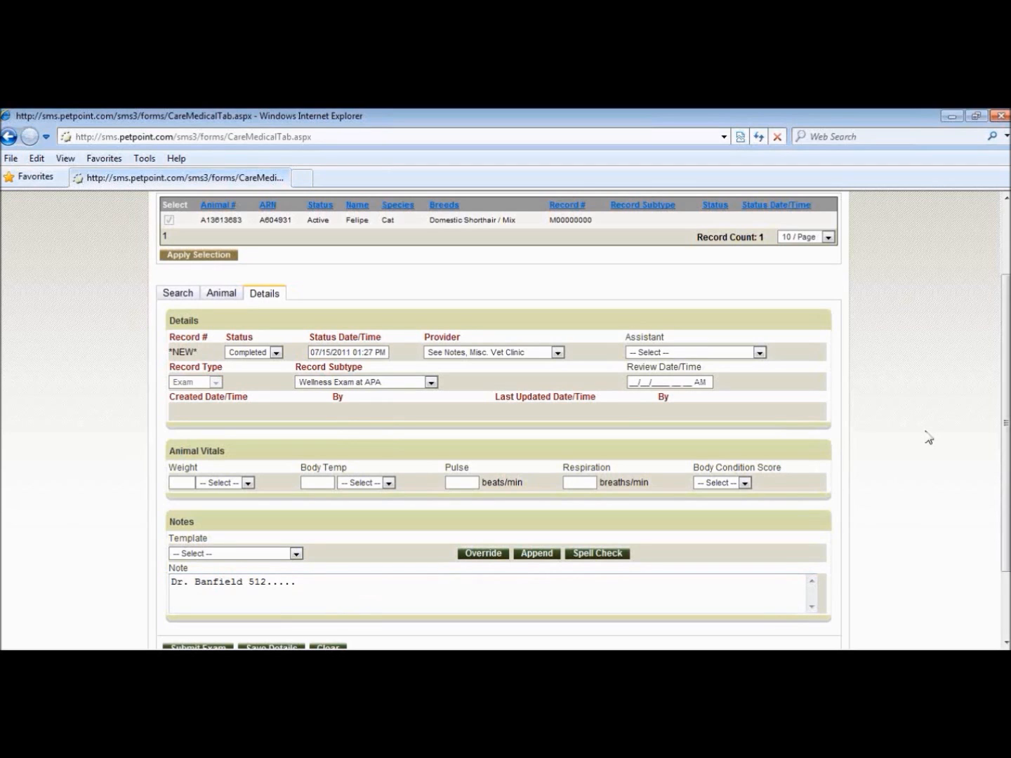
text(08/01/2011)
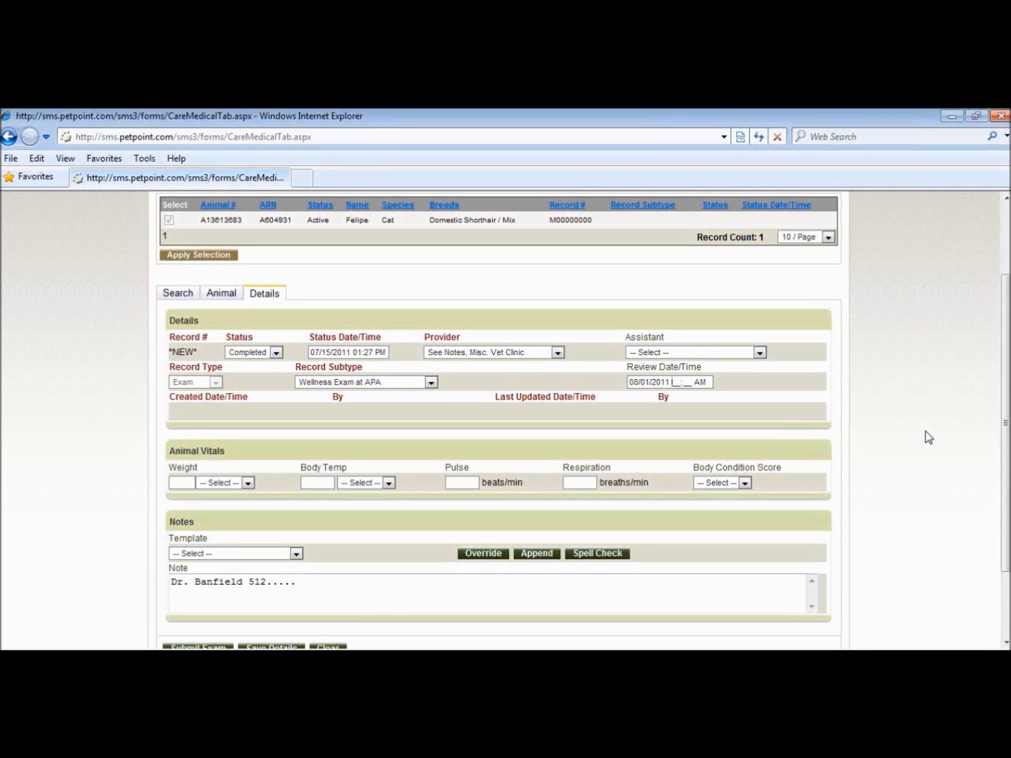
Record weight 11 pounds and body temperature 101.1 Fahrenheit.
click(645, 382)
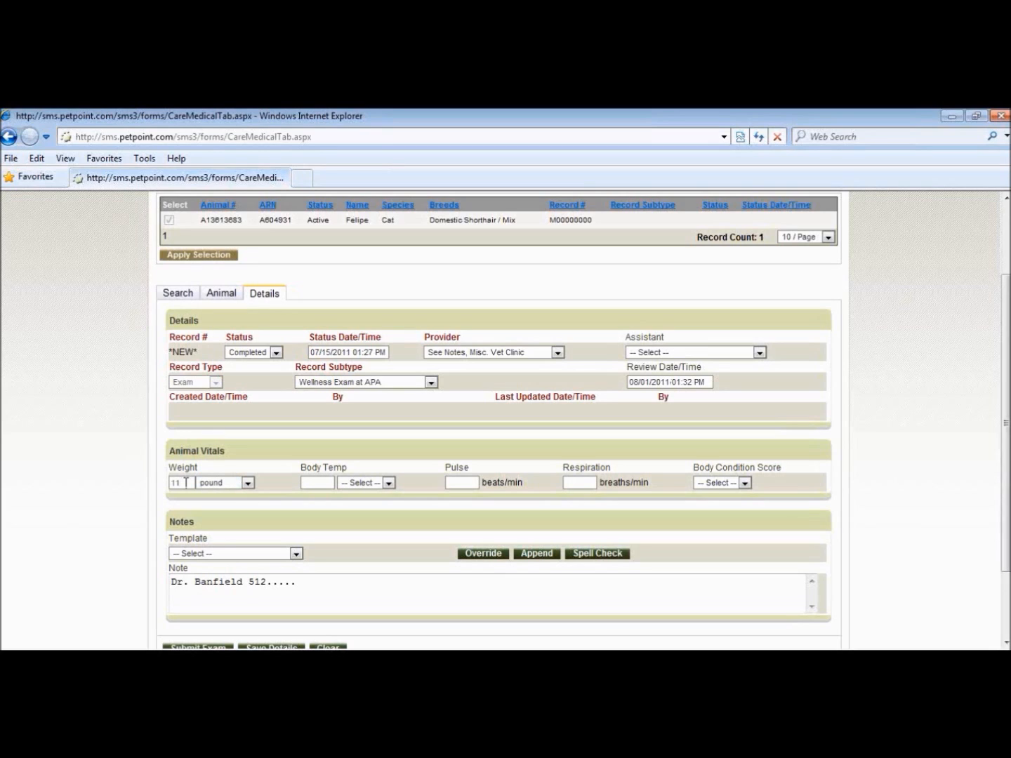
text(101.1)
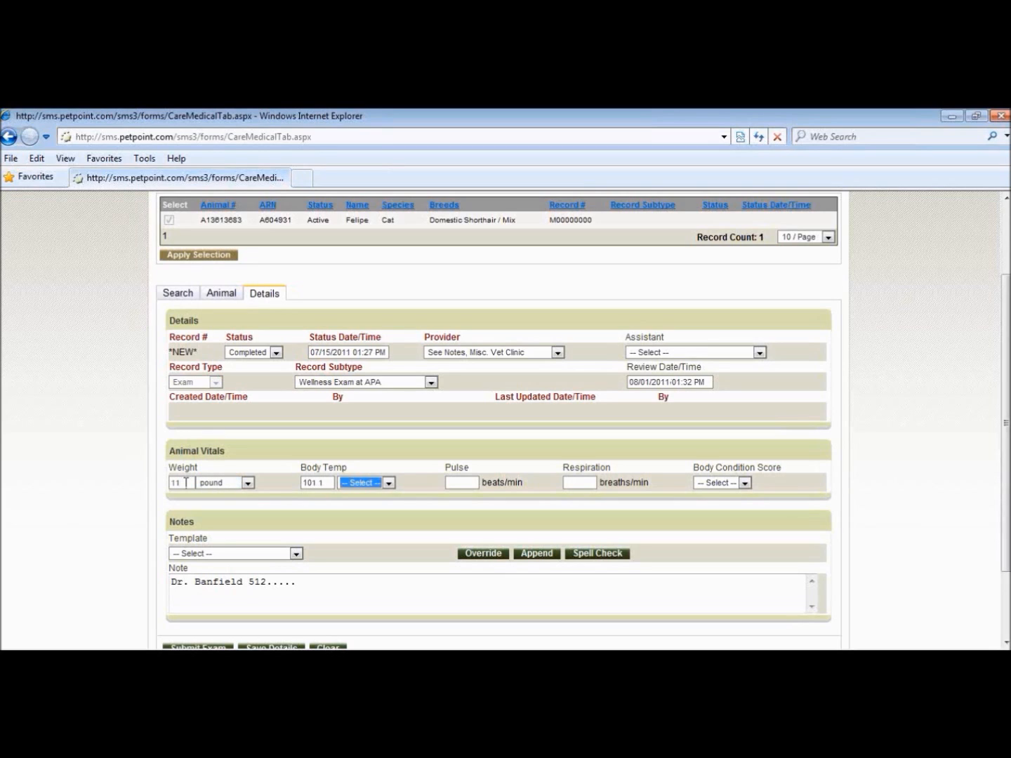
click(366, 482)
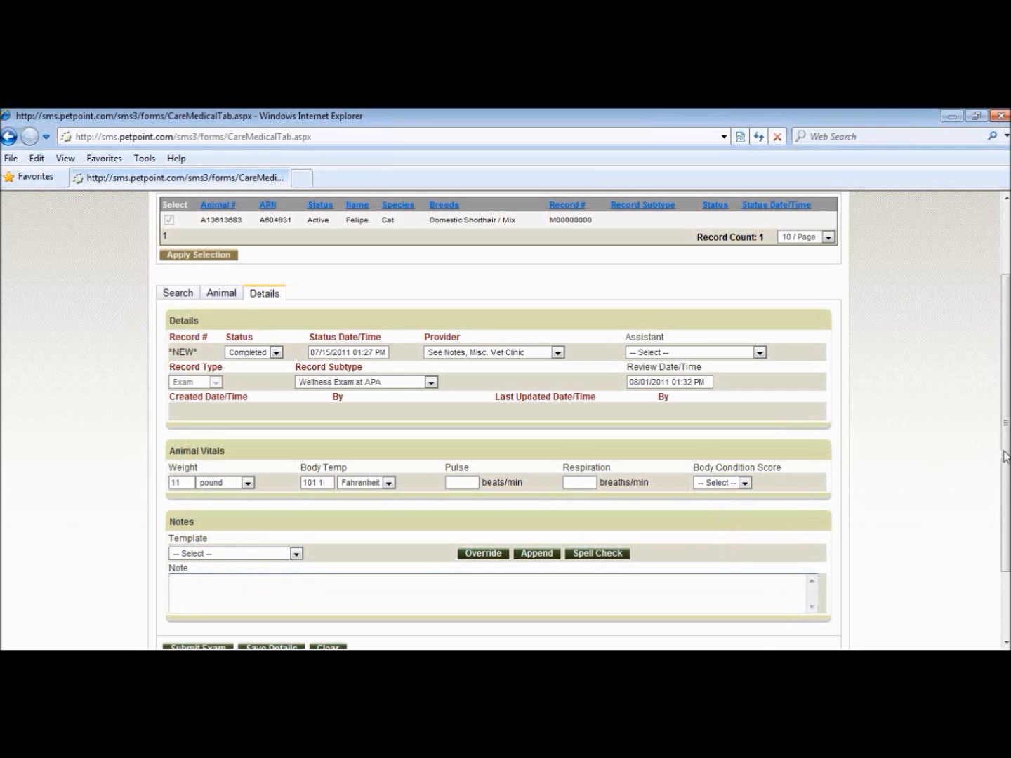
scroll(down, 3)
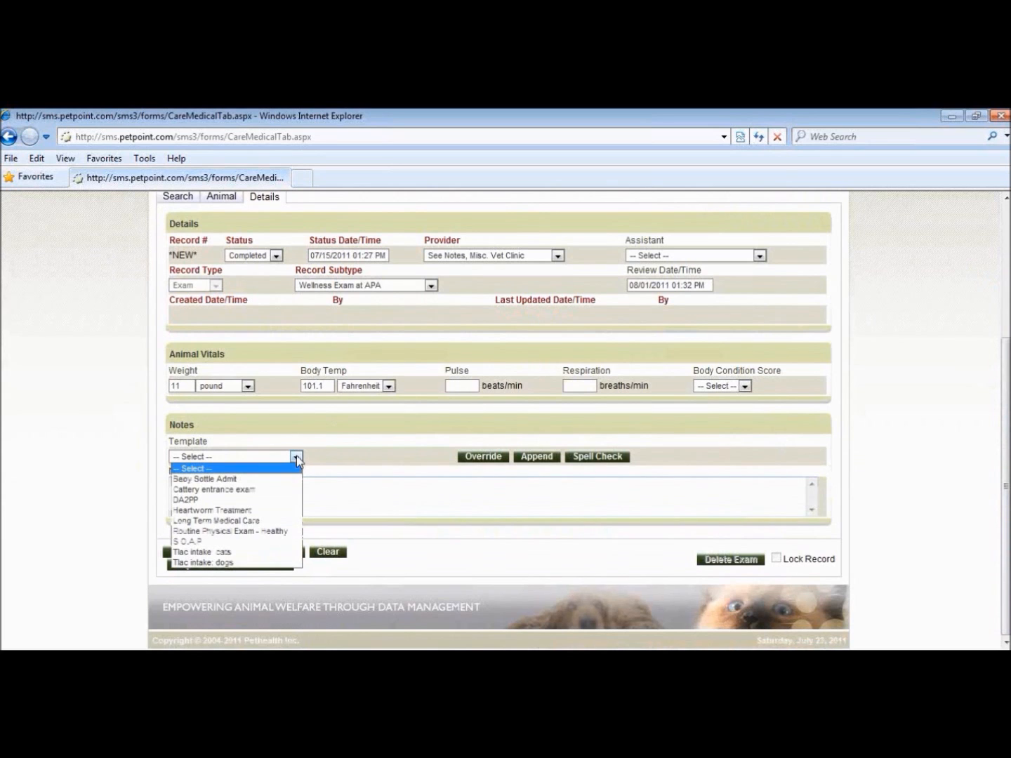
mouse_move(204, 478)
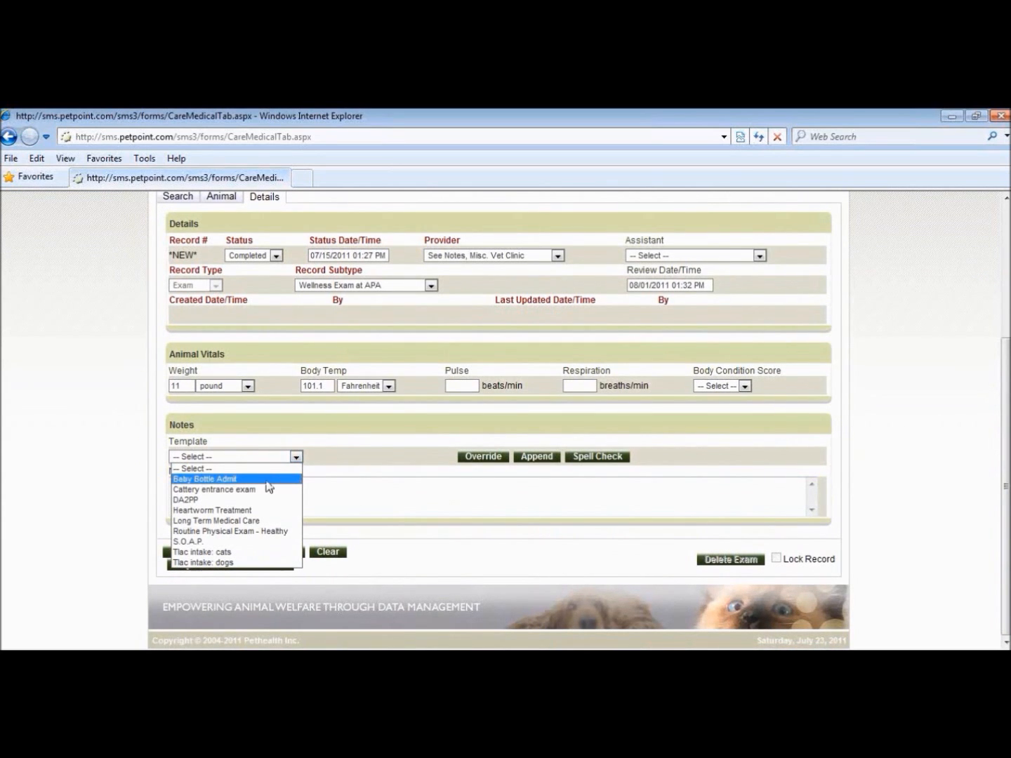
Append the Baby Bottle Admit template and edit findings: nasal d/c, FELV neg, strongid, capstar.
click(204, 478)
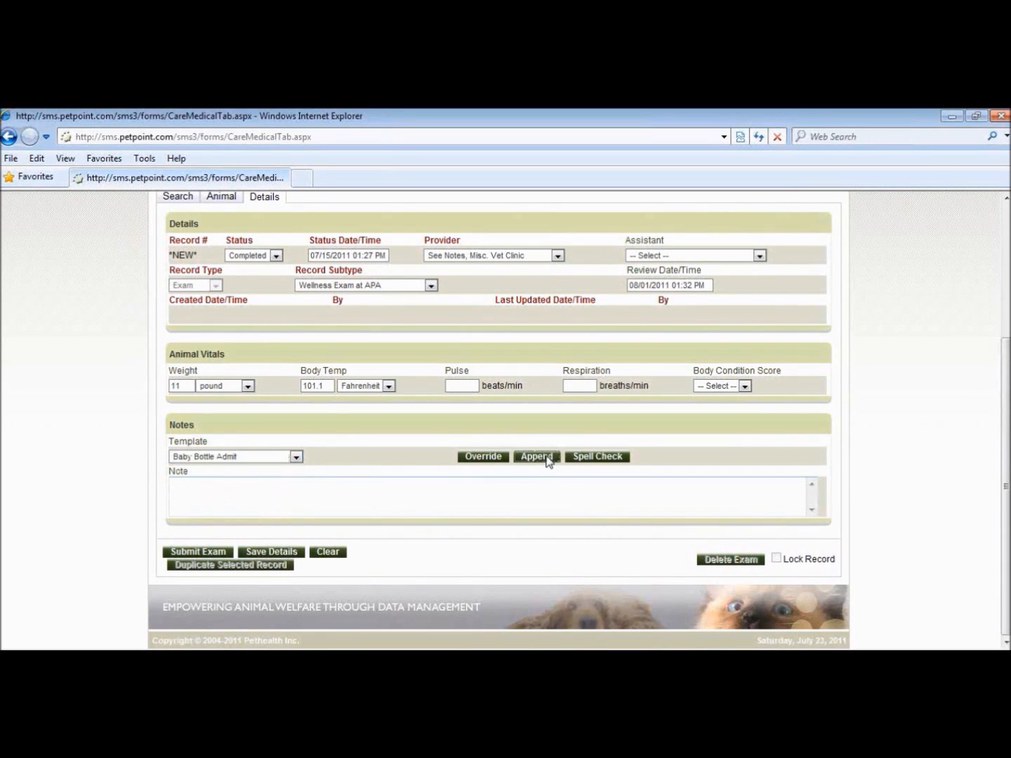
click(536, 456)
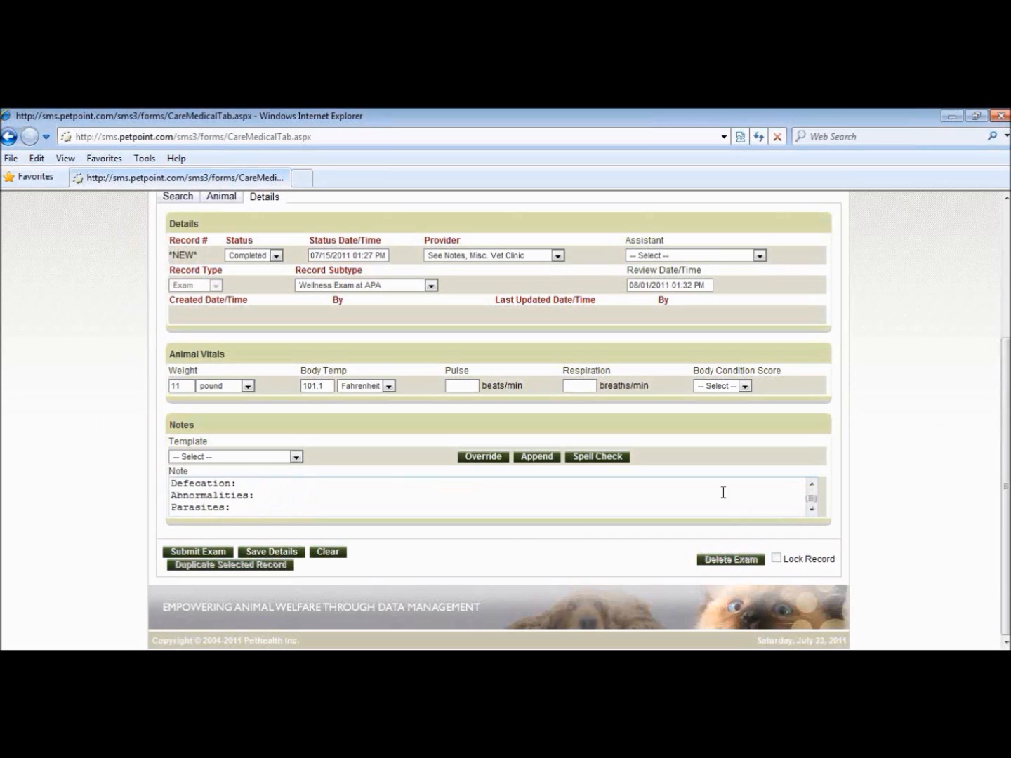
text(nasa)
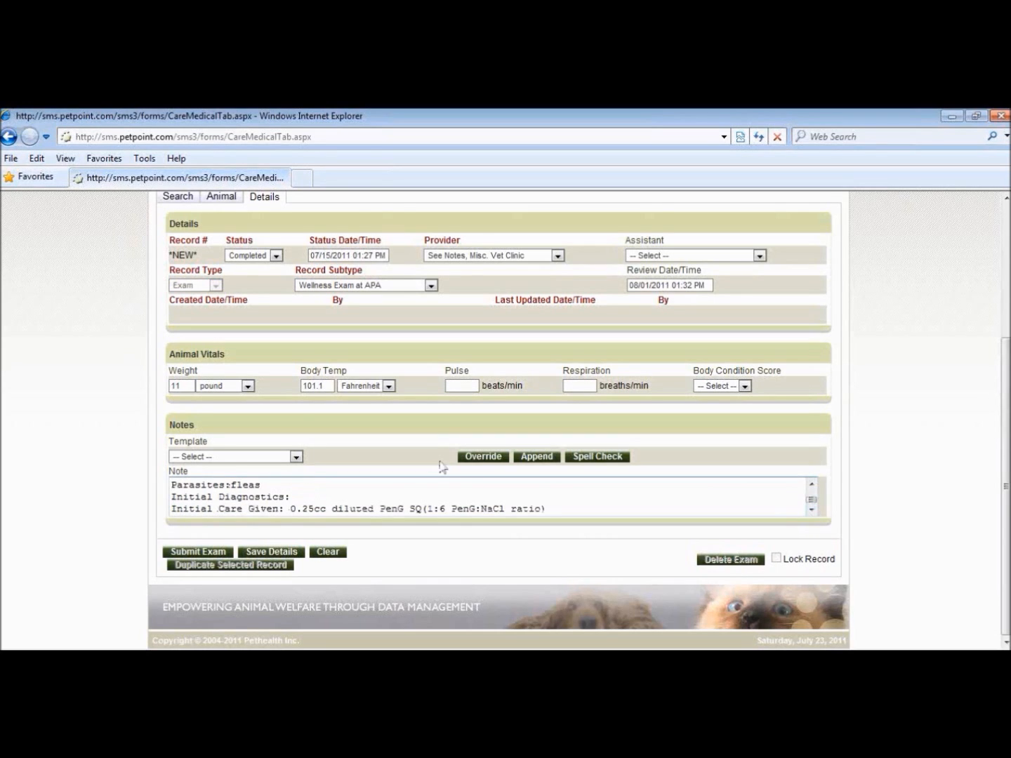
text(Abnormalities: nasal d/c)
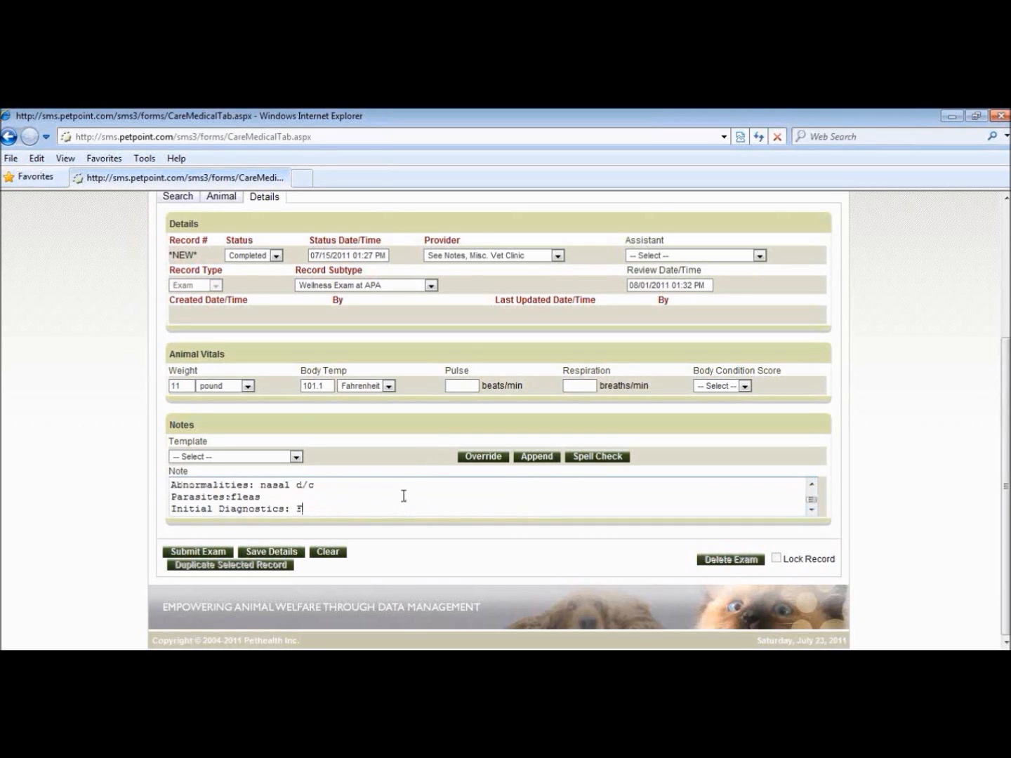
text(FELV neg)
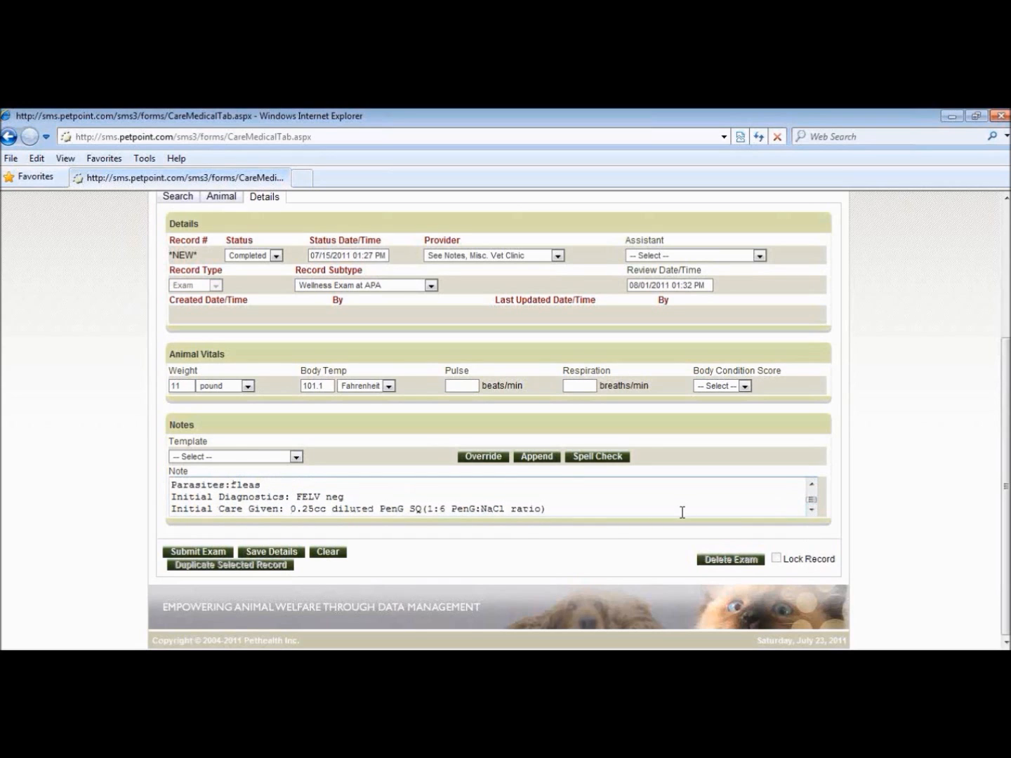
text(, strongid,)
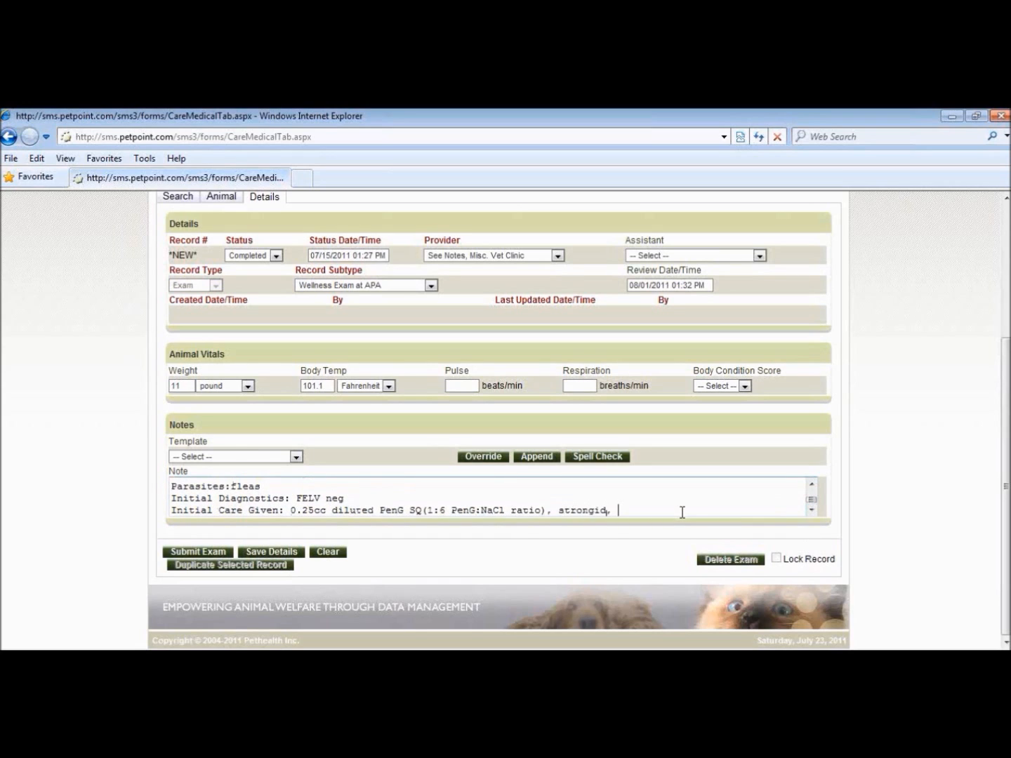
text(capstar)
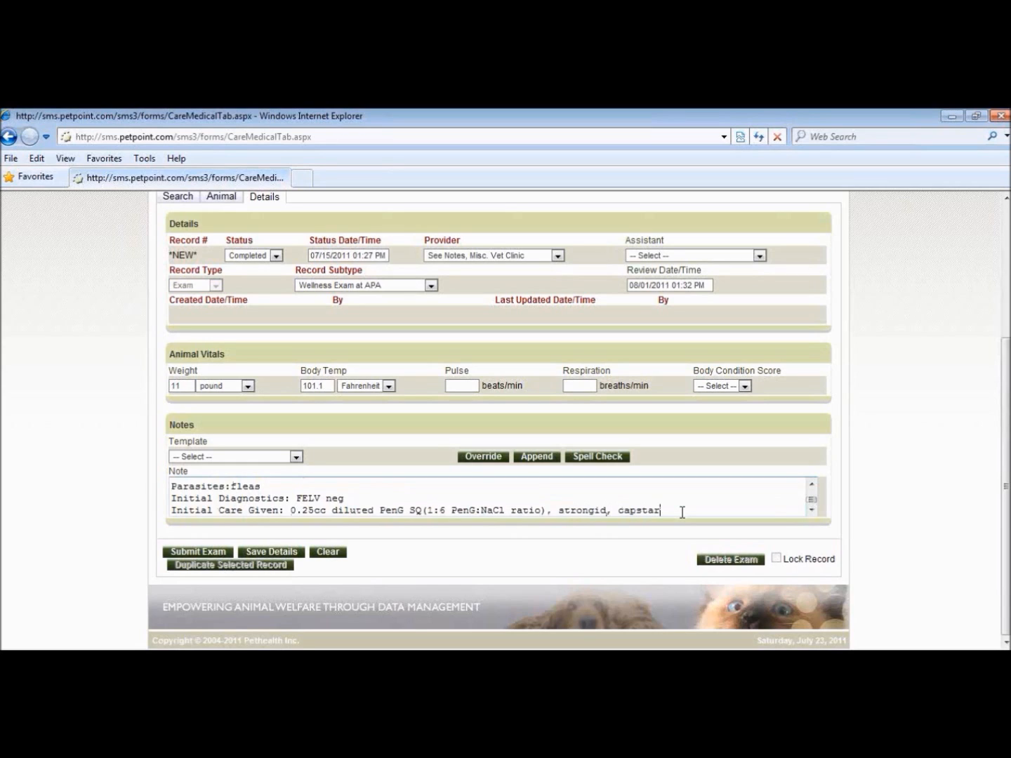
Clear the note and replace it with 'Dr. Banfield 512.....'.
click(327, 552)
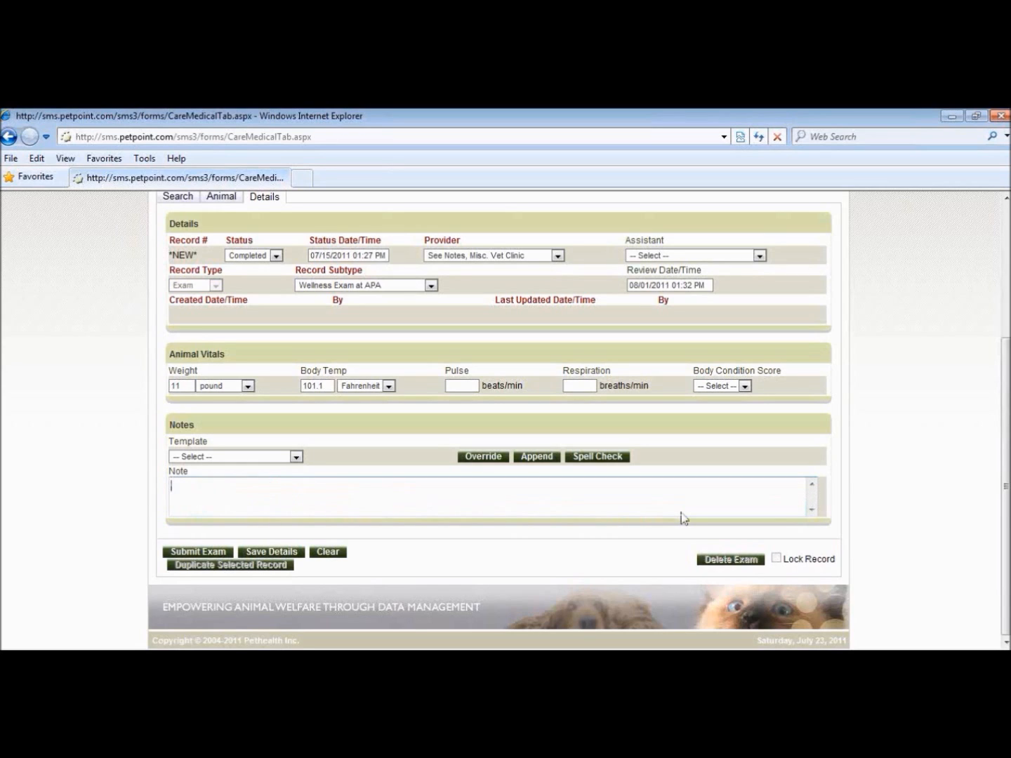
text(Dr. Banfield 512.....)
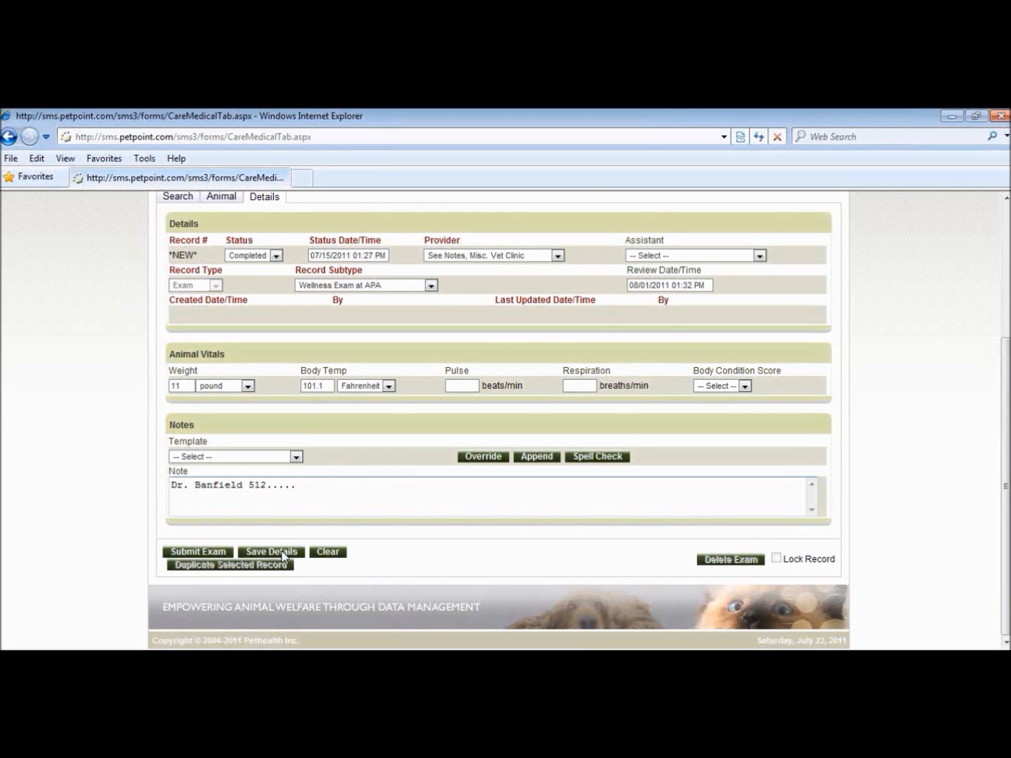
click(271, 551)
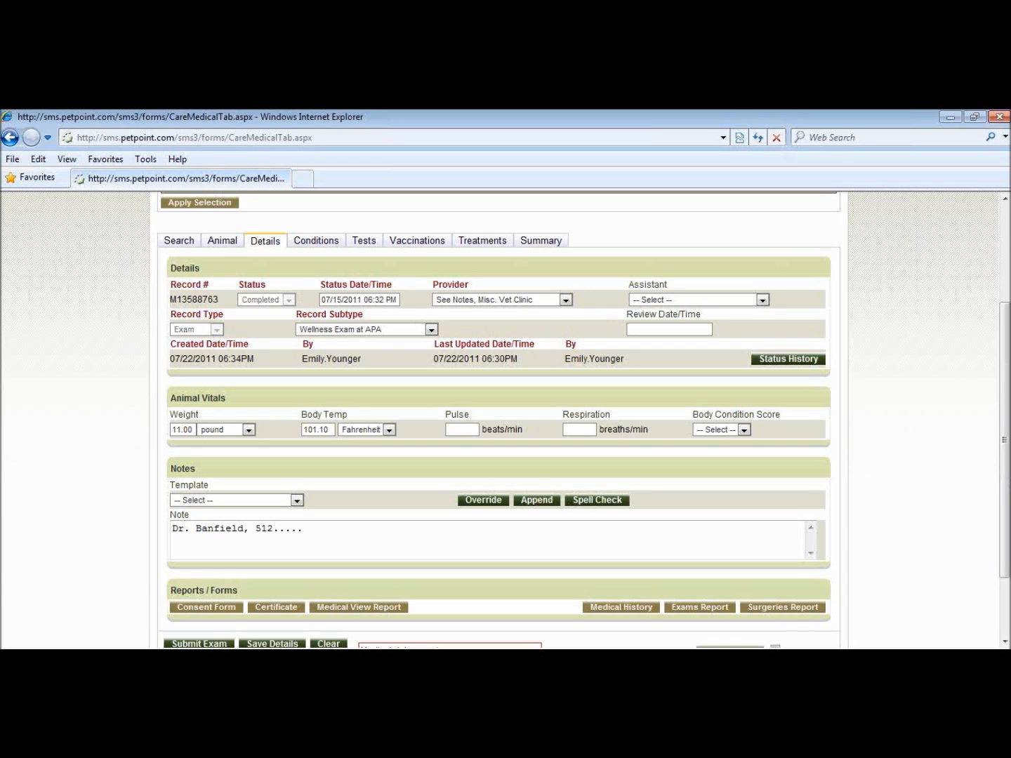
click(272, 643)
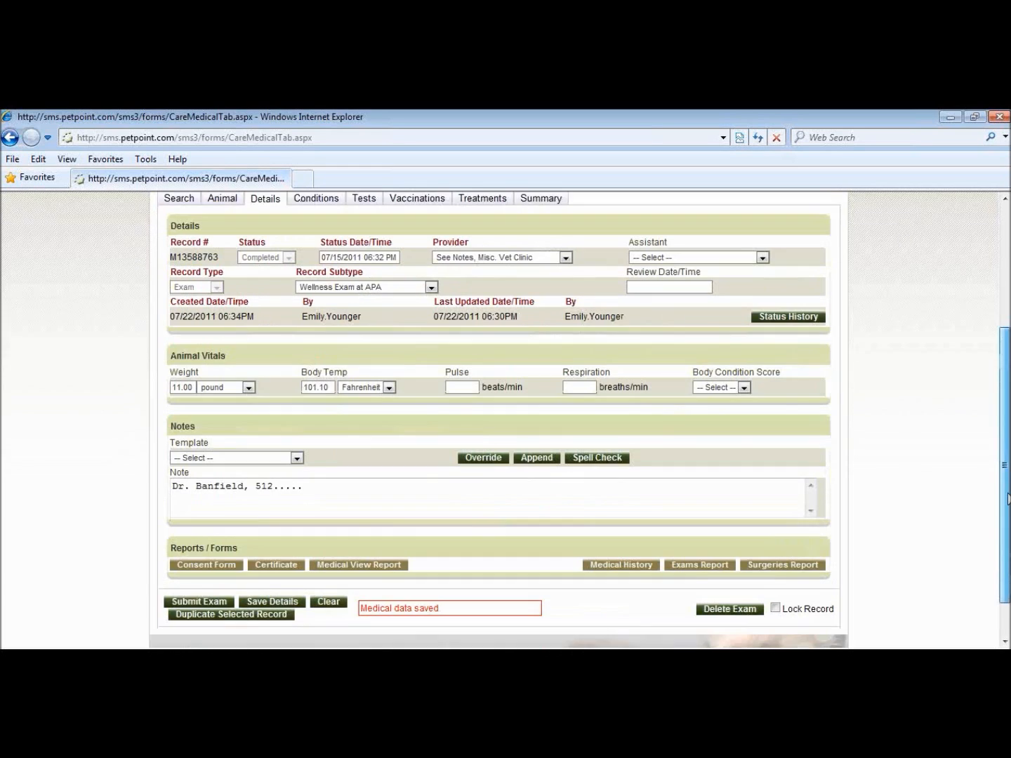
scroll(down, 3)
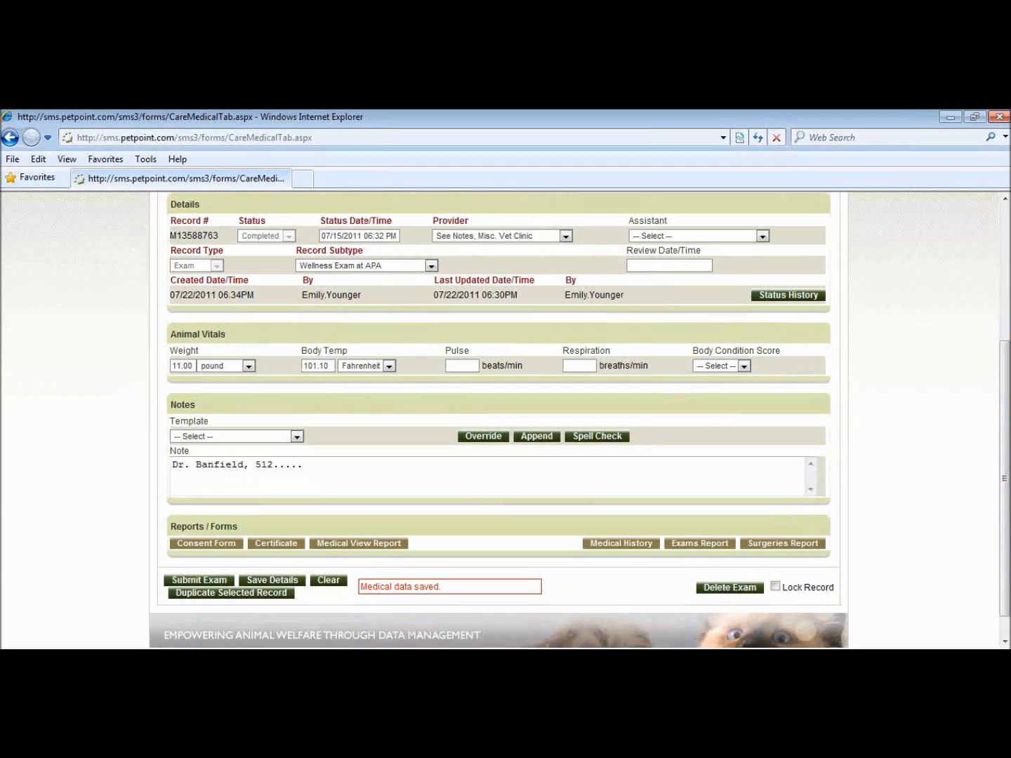
scroll(up, 3)
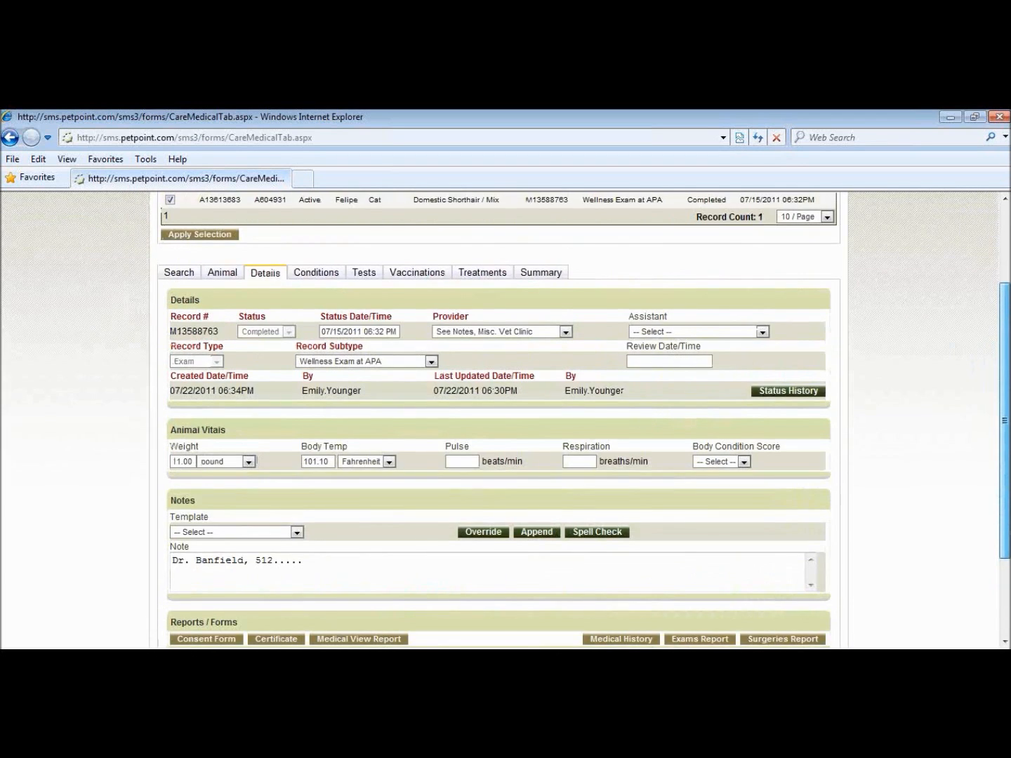